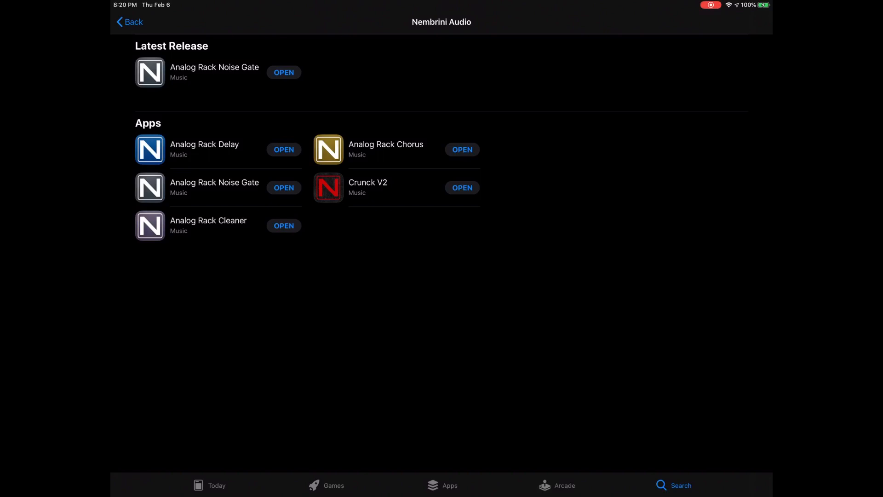
View the Analog Rack Chorus product page and return to the AUv3 search results
left_click(385, 149)
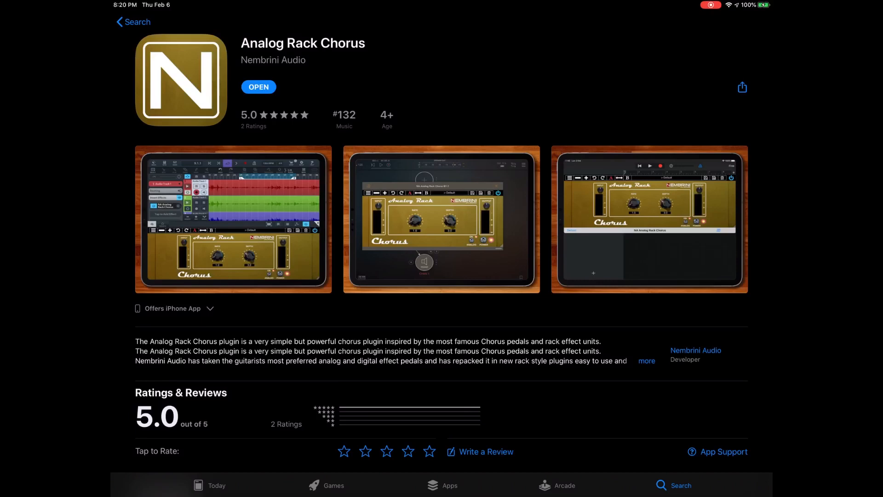
left_click(133, 21)
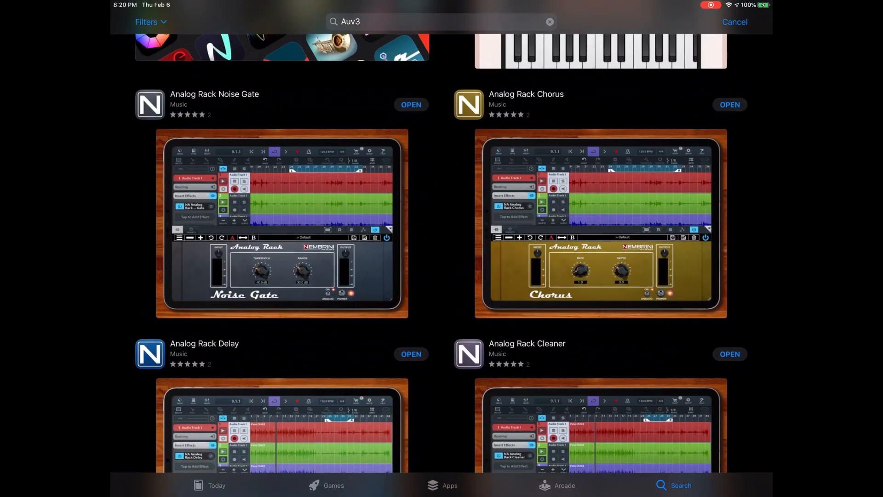
Scroll down through the AUv3 listings past Nembrini plugins, Flux and Pure Acid
scroll("down", 3)
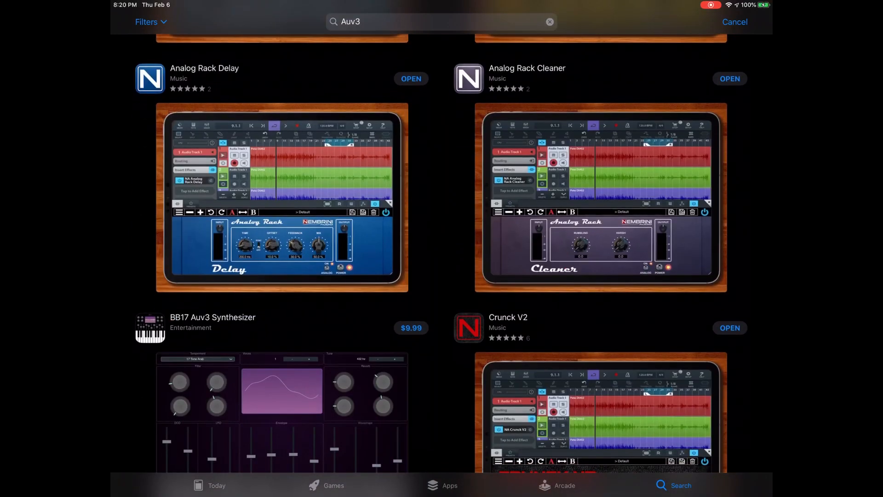
scroll("down", 3)
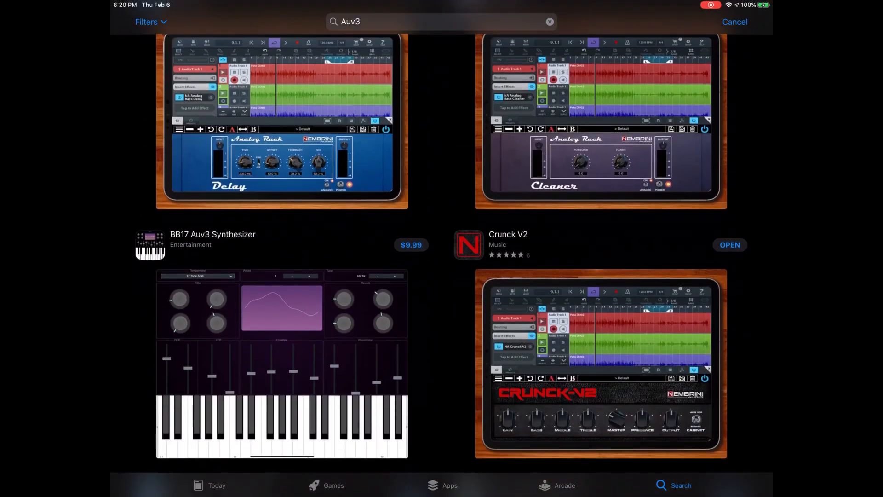
scroll("down", 3)
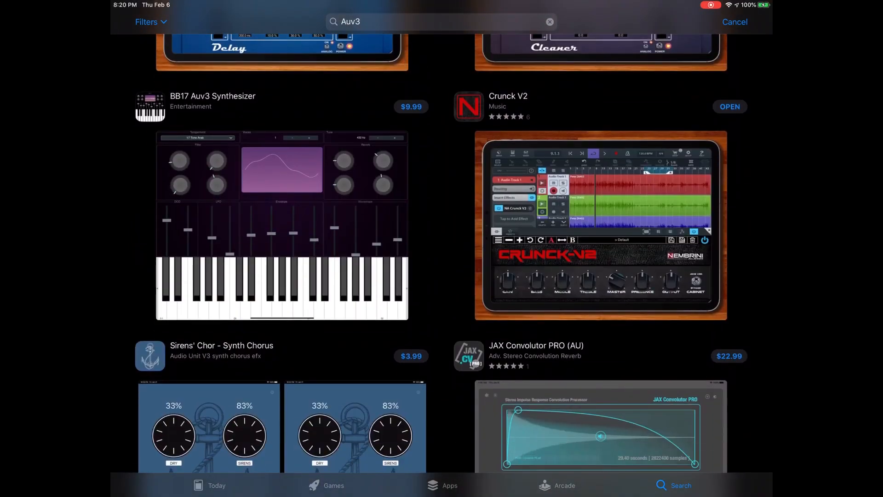
scroll("down", 3)
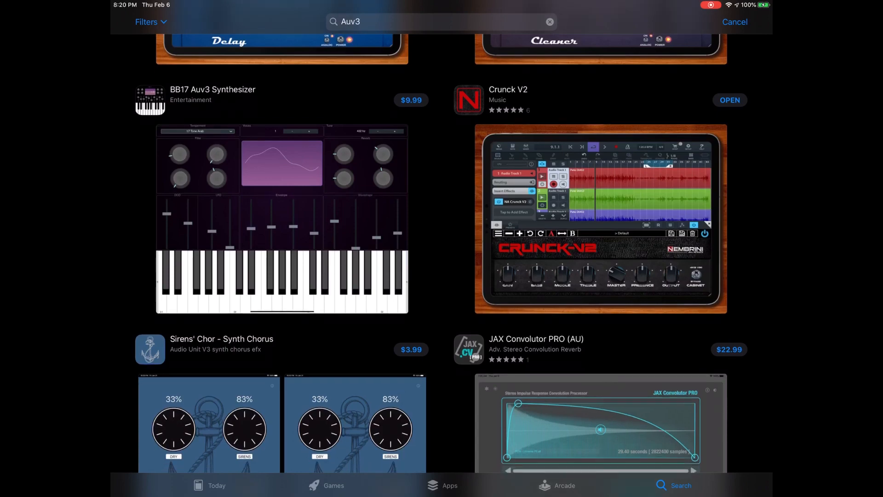
scroll("down", 3)
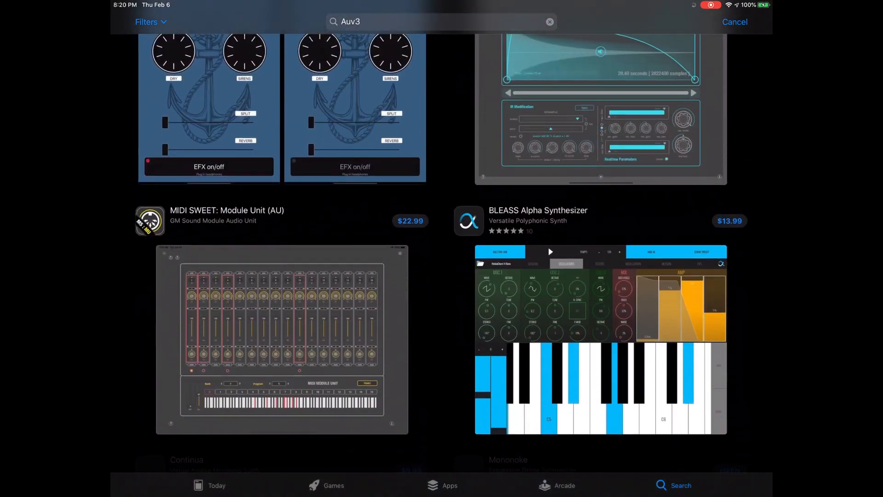
scroll("down", 3)
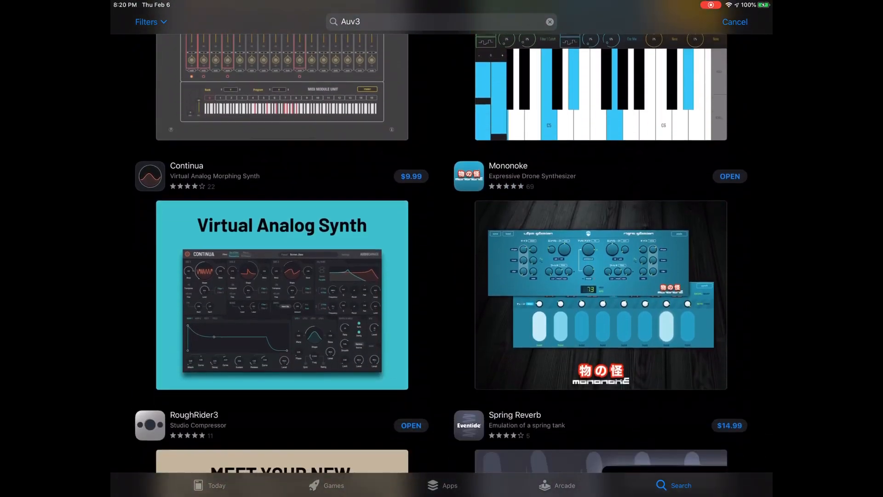
scroll("down", 3)
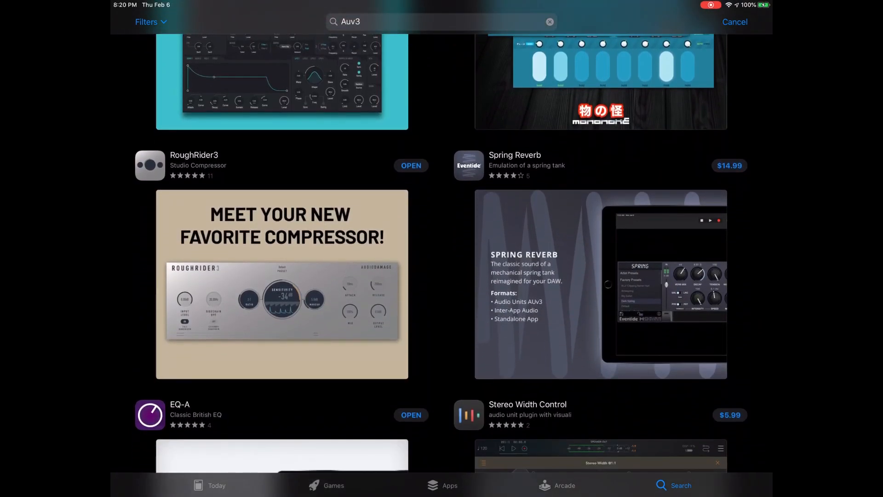
scroll("down", 3)
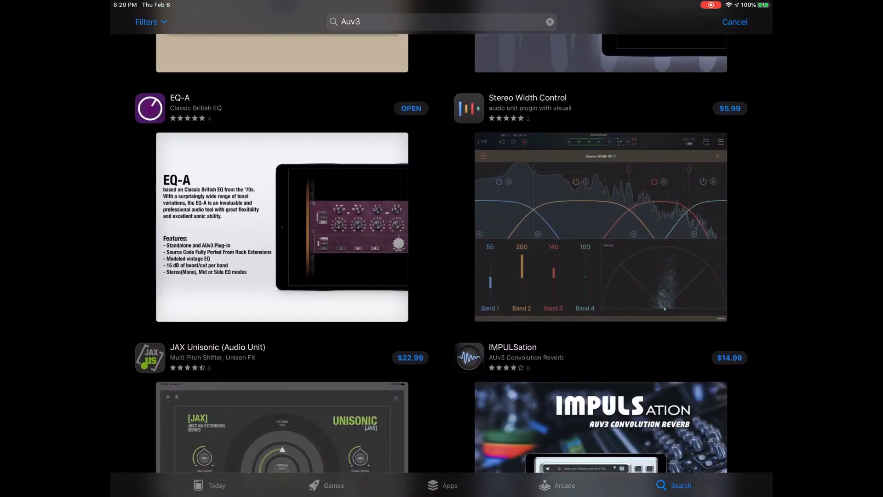
scroll("down", 3)
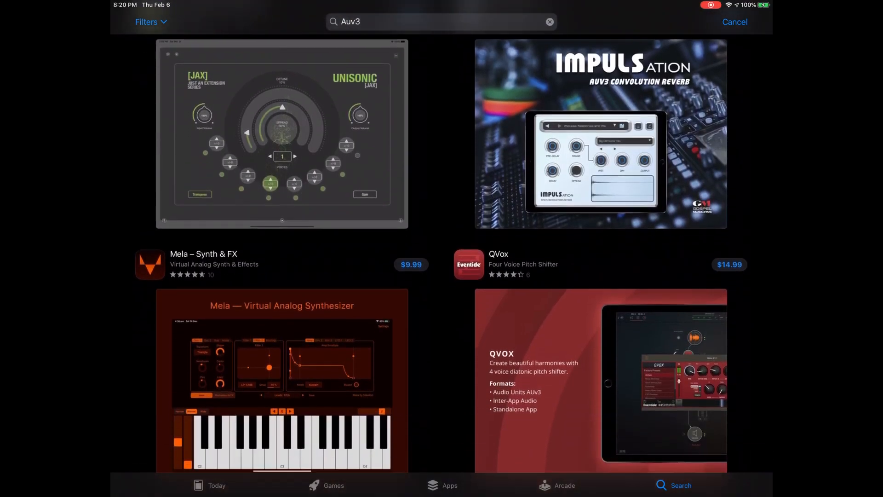
scroll("down", 3)
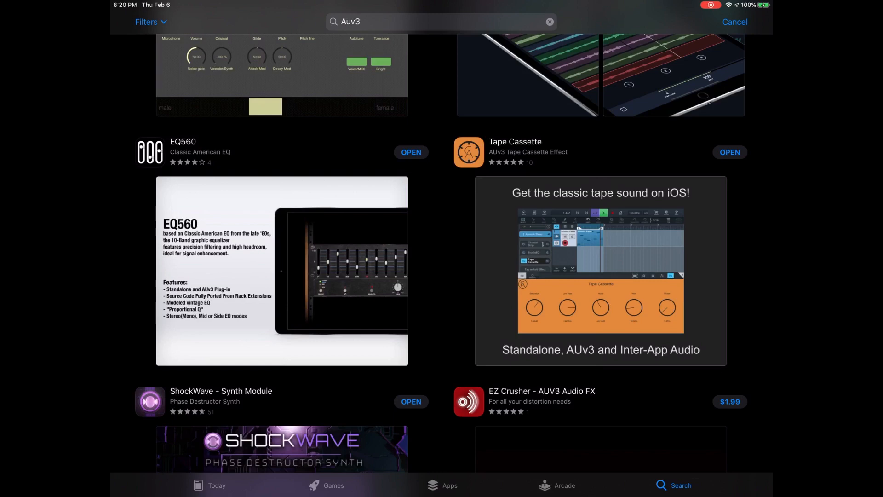
scroll("down", 3)
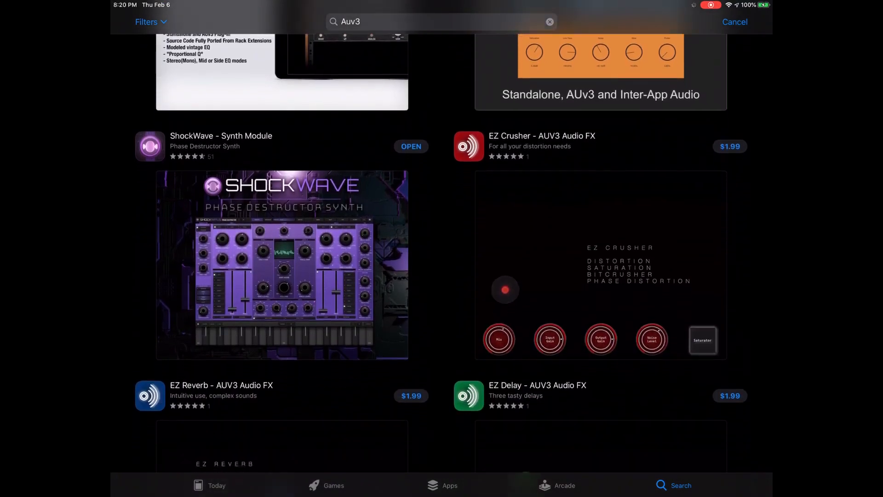
scroll("down", 3)
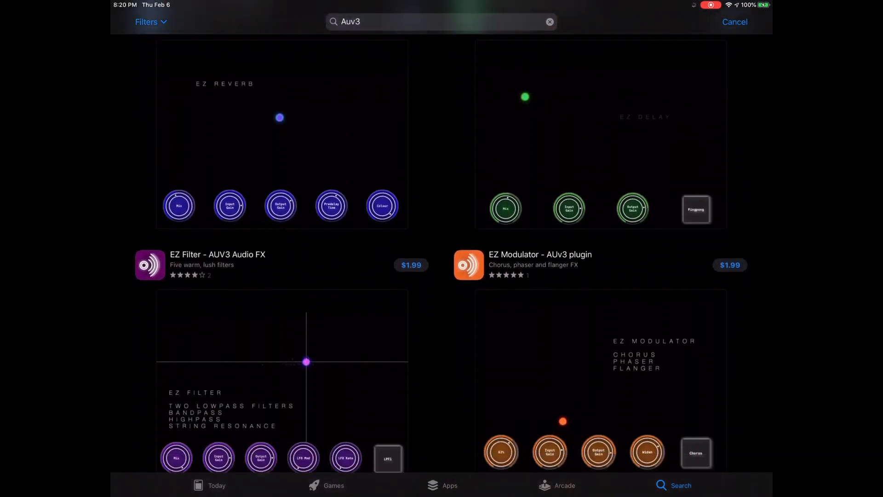
scroll("down", 3)
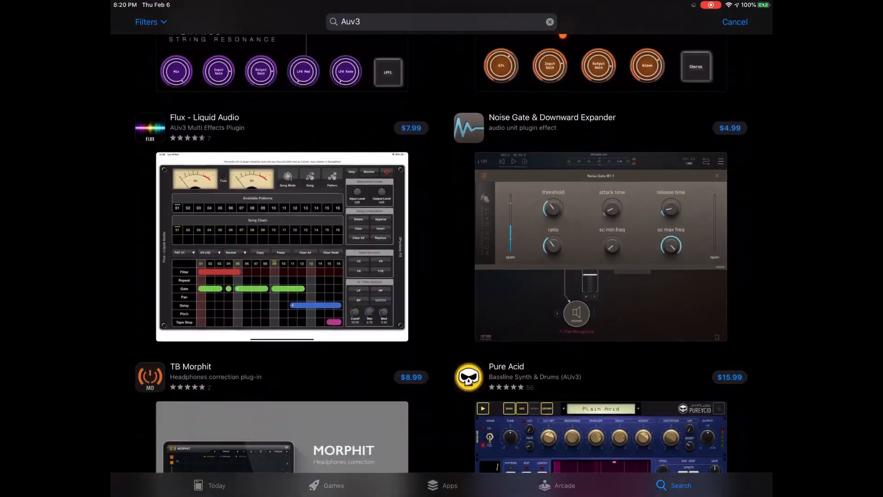
scroll("down", 3)
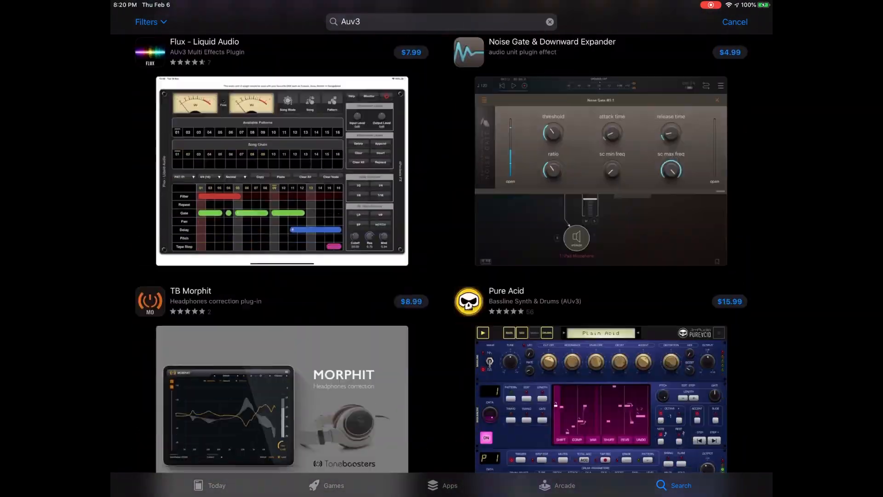
scroll("down", 3)
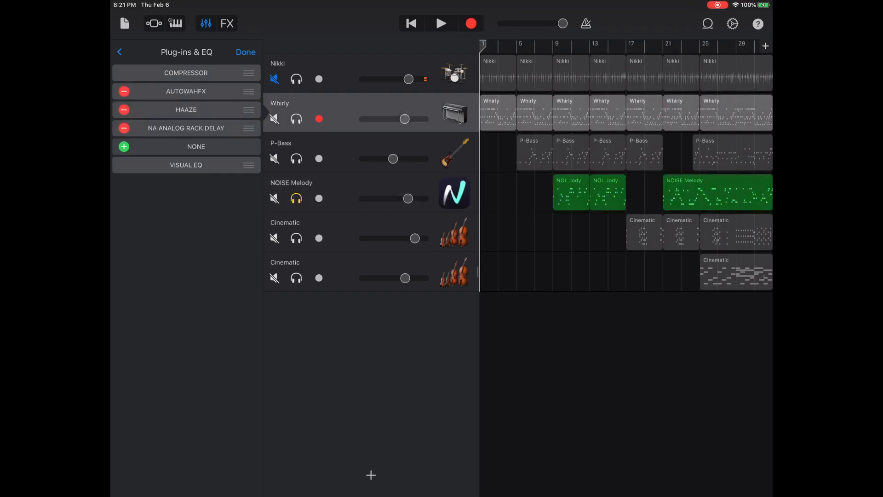
Delete Haaze, NA Analog Rack Delay and AutowahFX from Whirly, leaving Compressor and Visual EQ
left_click(296, 119)
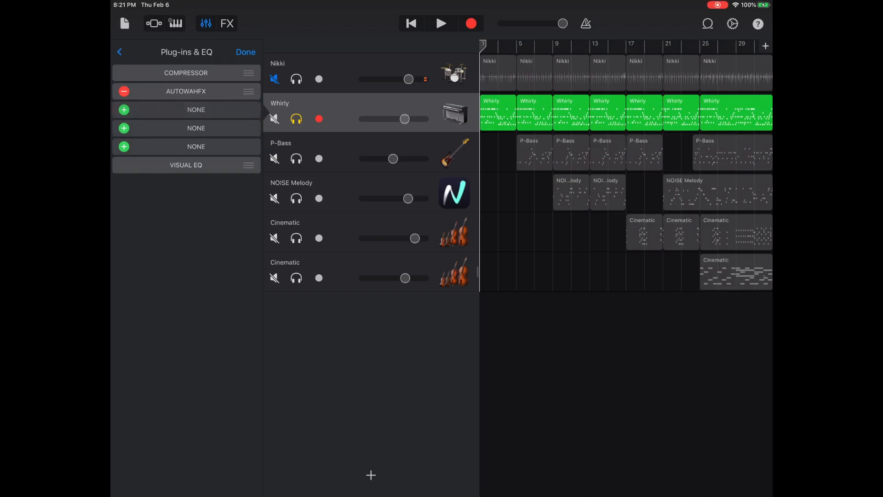
left_click(124, 92)
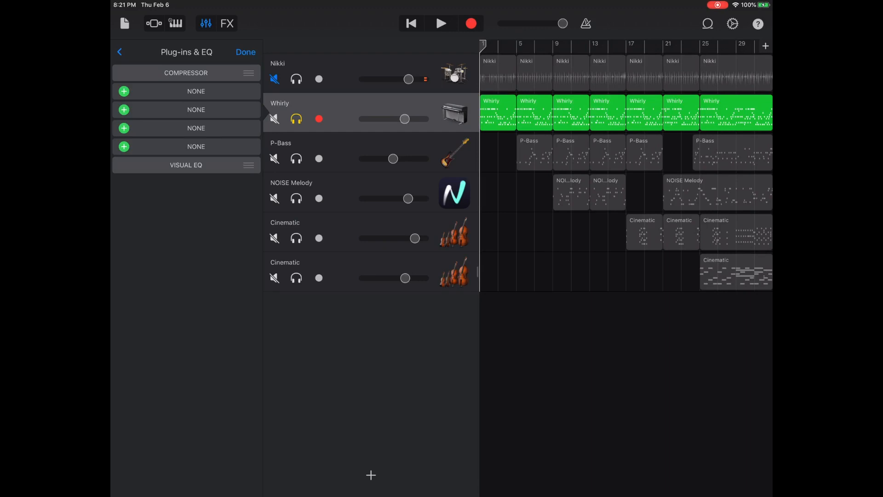
left_click(440, 23)
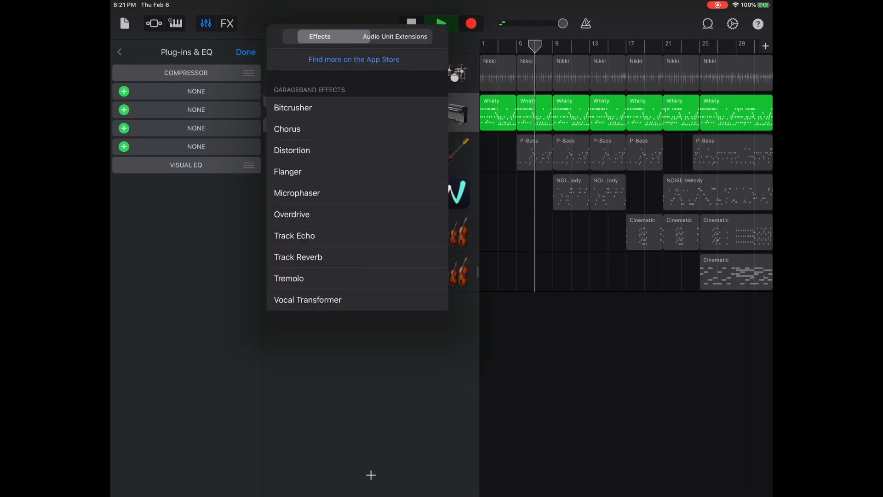
Insert NA Analog Rack Chorus from Audio Unit Extensions after the Compressor on Whirly
left_click(394, 36)
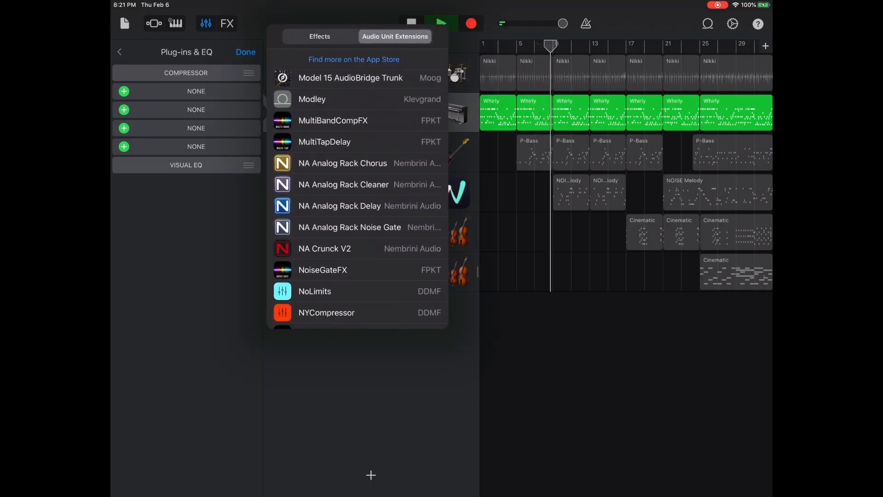
left_click(342, 163)
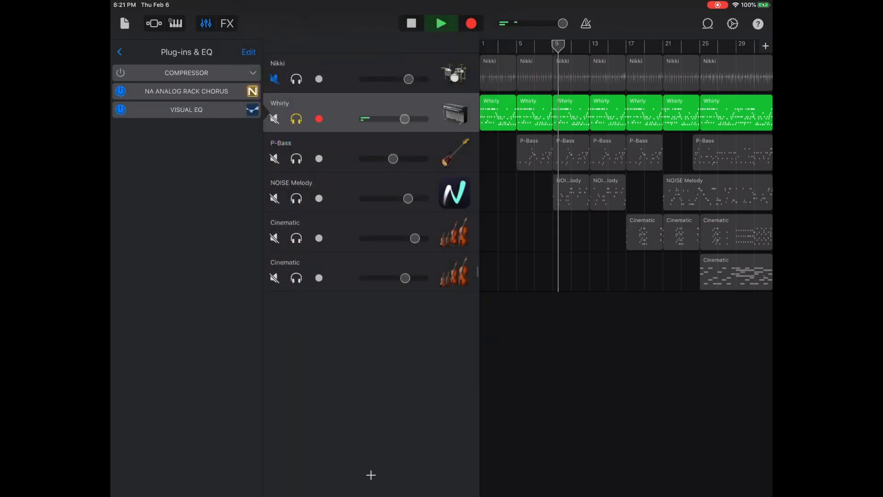
left_click(186, 92)
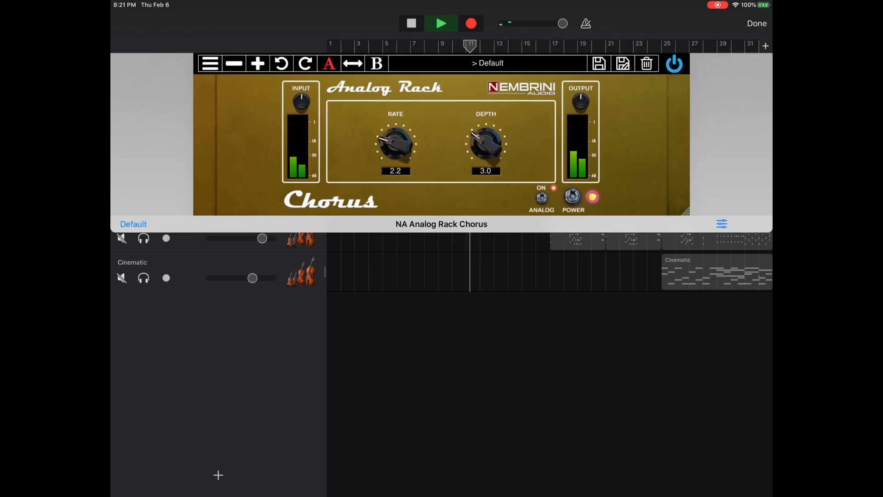
Audition chorus rates of 6.6, 9.3 and 2.2, settling at rate 1.0 and depth 3.0
left_click_drag(395, 143, 400, 133)
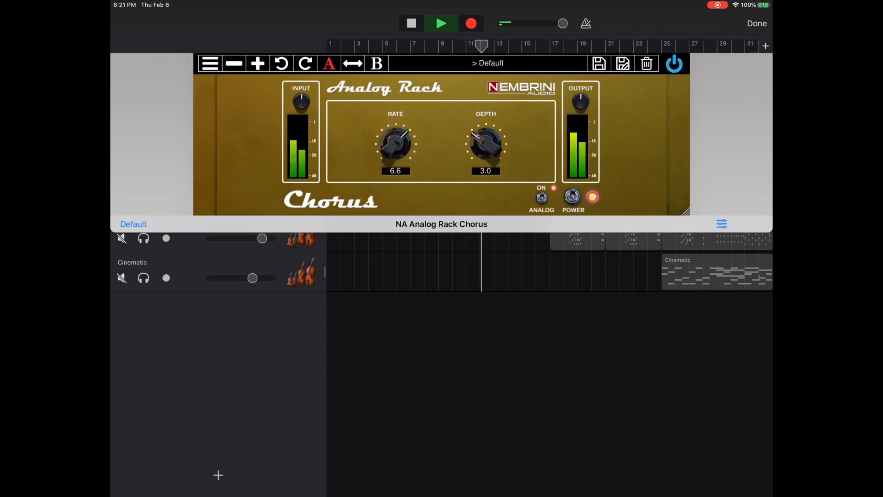
left_click_drag(394, 143, 400, 133)
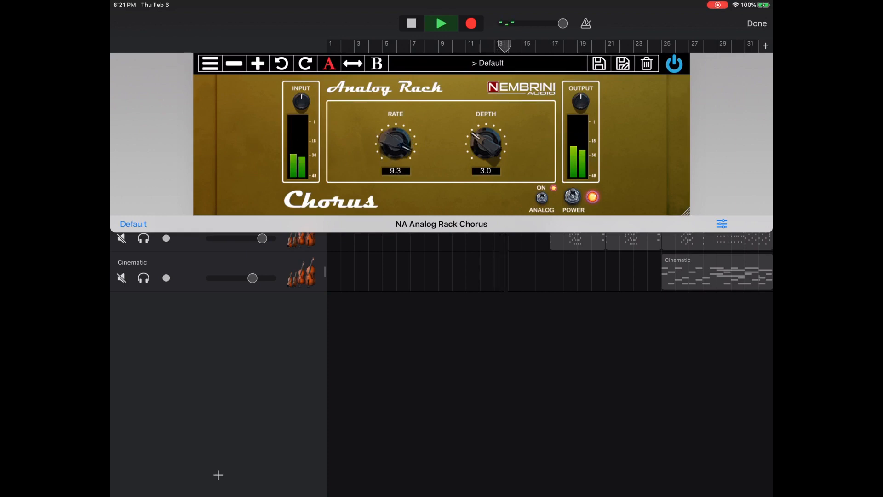
left_click_drag(396, 144, 395, 164)
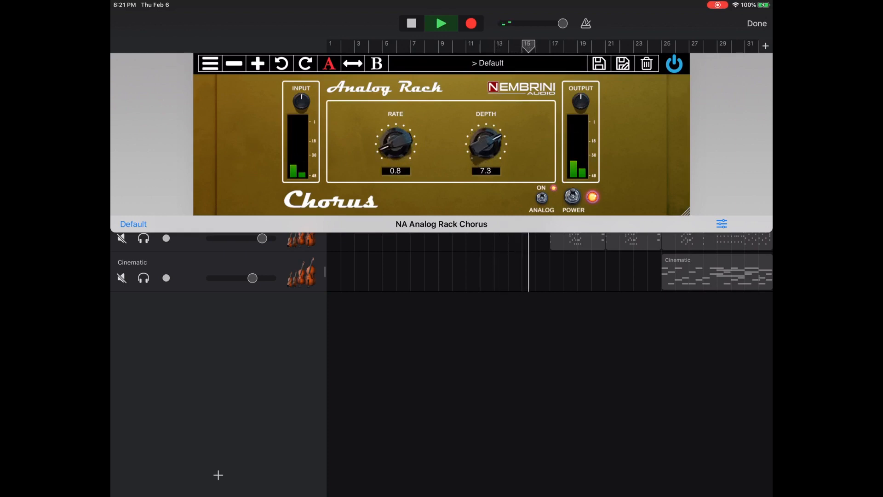
left_click_drag(395, 144, 403, 135)
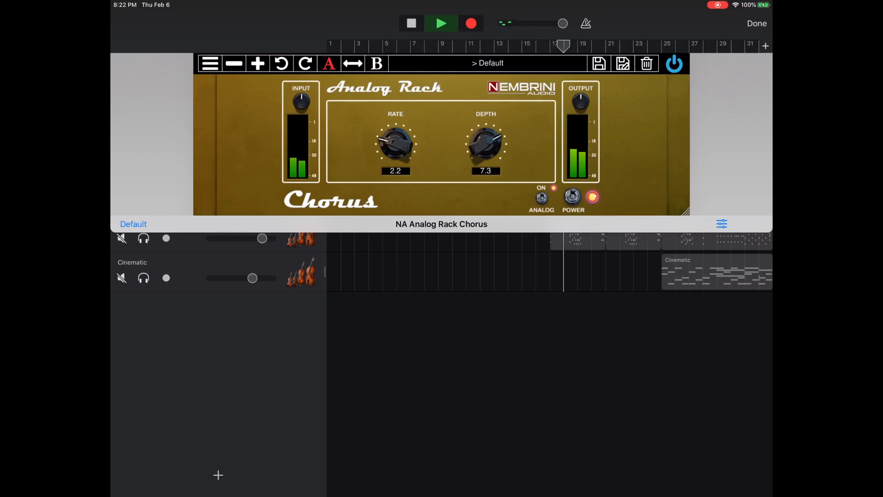
left_click(486, 62)
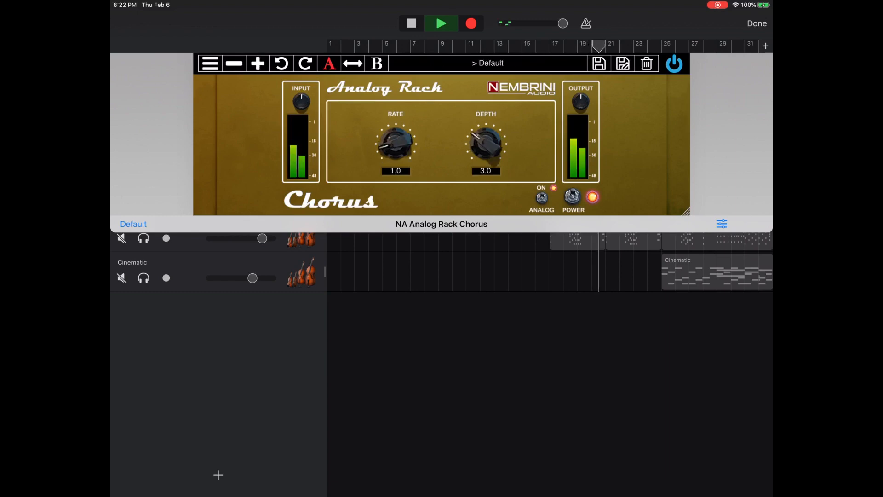
left_click(488, 63)
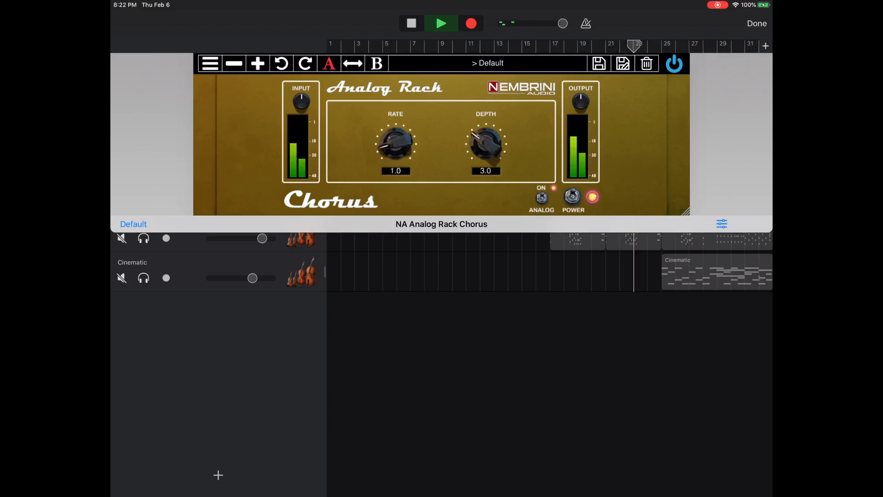
Load the Max Belladonna Fast Chorus factory preset during playback and hide the plugin window
left_click(209, 64)
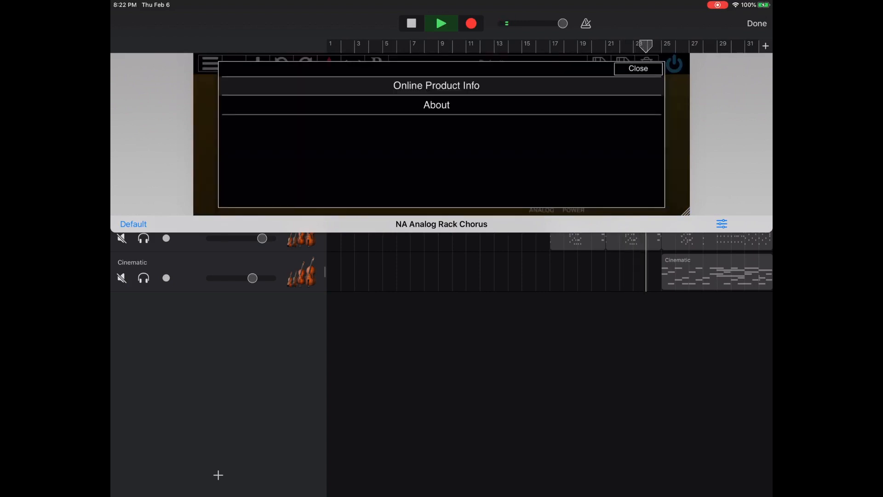
left_click(637, 68)
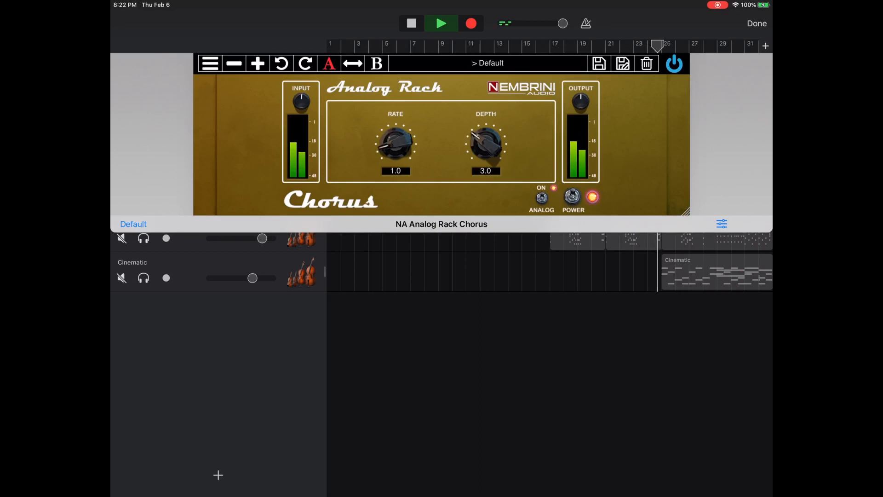
left_click(486, 62)
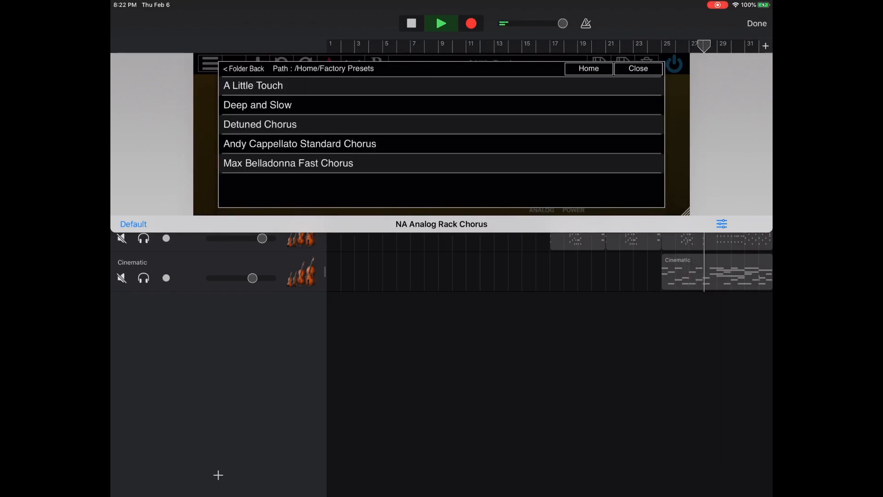
left_click(288, 163)
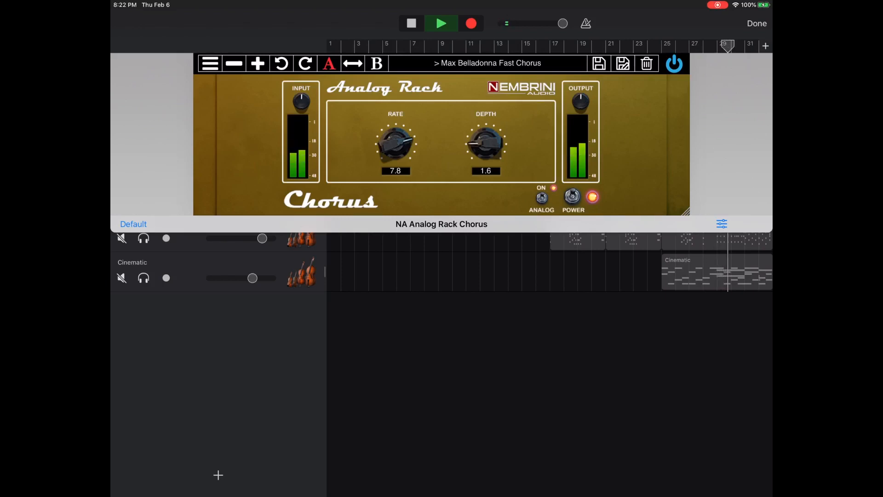
left_click(622, 63)
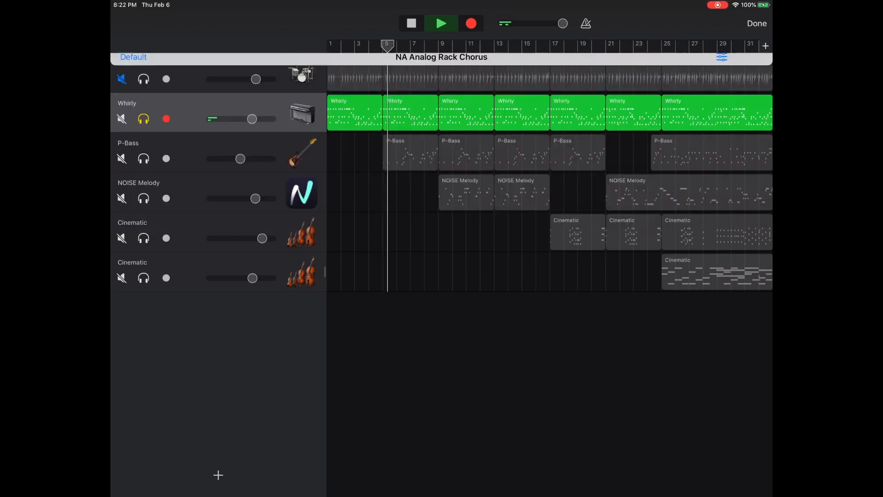
Insert NA Analog Rack Cleaner after the chorus on Whirly and show its controls
left_click(755, 23)
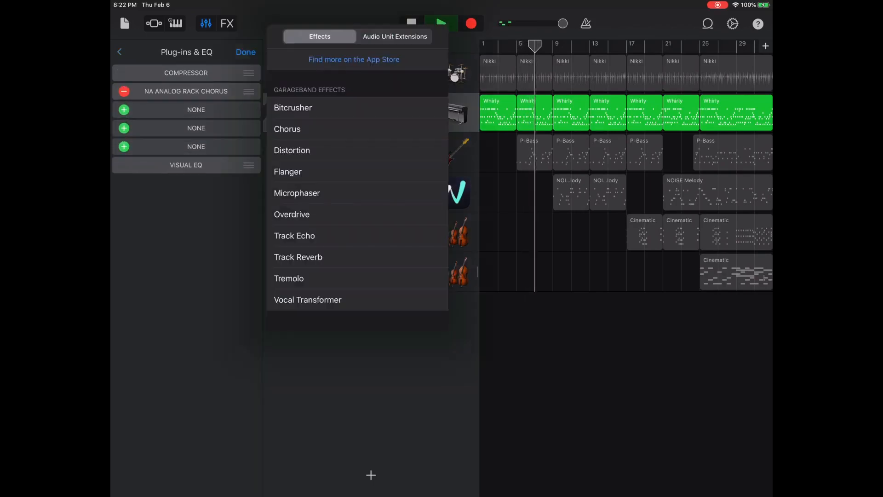
left_click(395, 36)
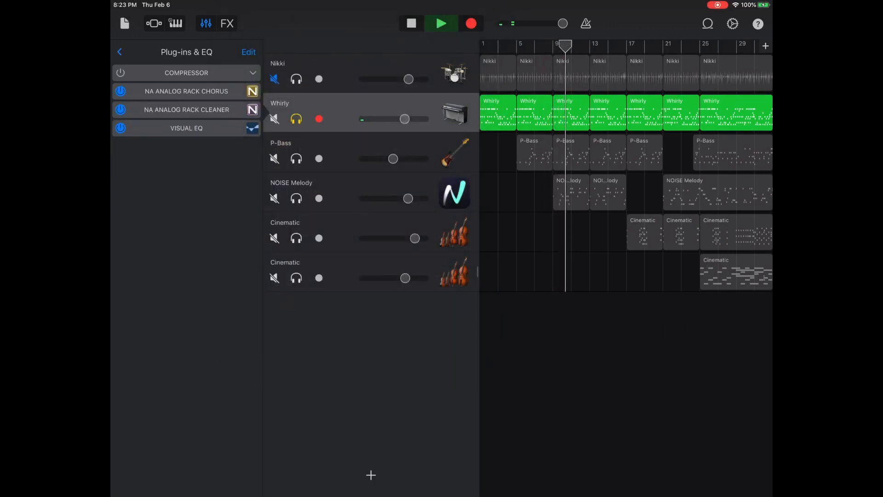
left_click(185, 109)
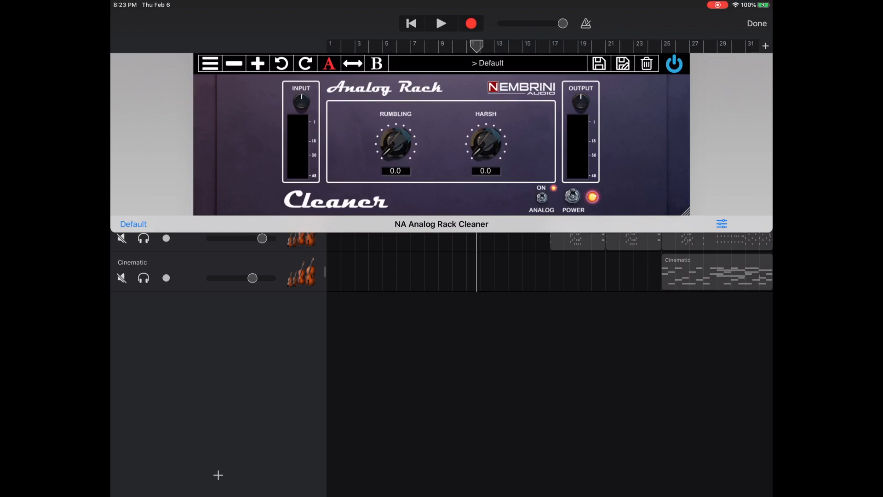
Bypass and re-enable the Cleaner, try Rumbling and Harsh near 8, ending at Rumbling 2.3, Harsh 3.1
left_click(440, 23)
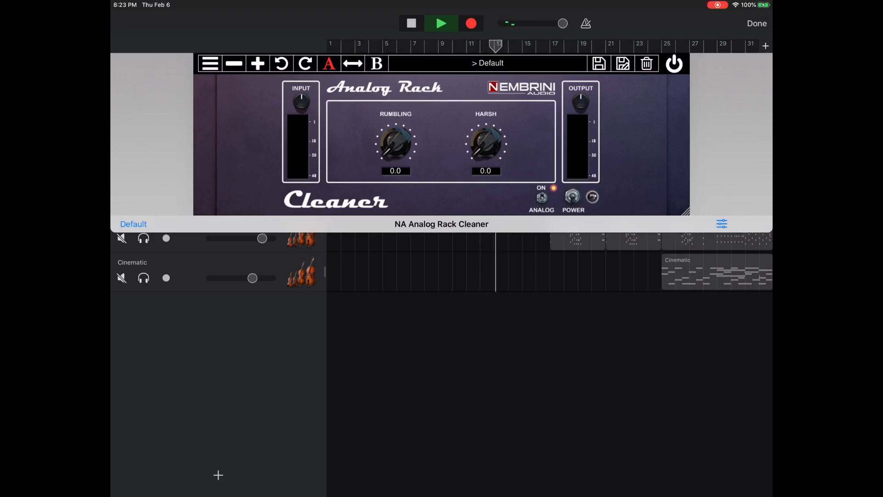
left_click(591, 196)
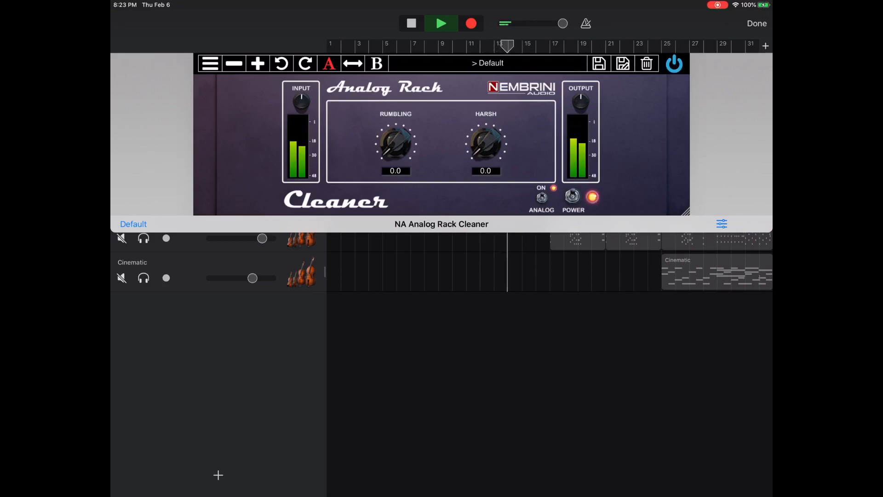
left_click_drag(395, 143, 400, 132)
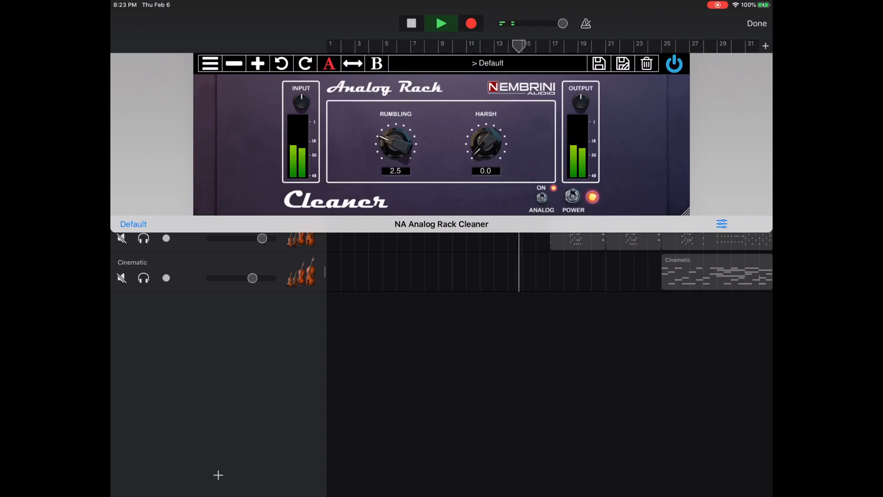
left_click_drag(396, 146, 406, 125)
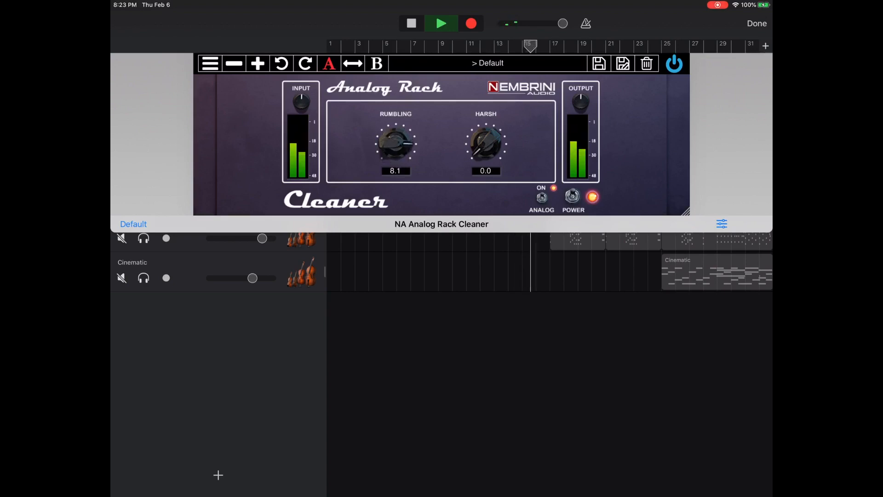
left_click_drag(396, 144, 406, 132)
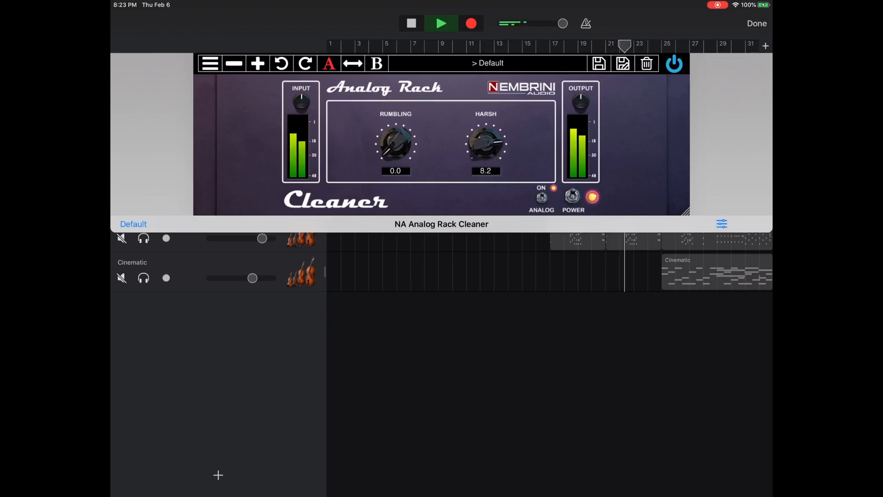
left_click_drag(485, 140, 481, 154)
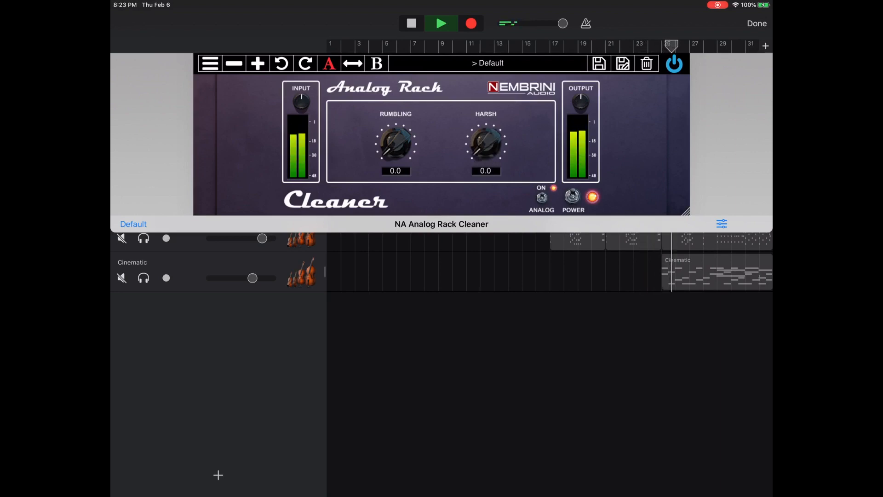
left_click_drag(485, 143, 484, 129)
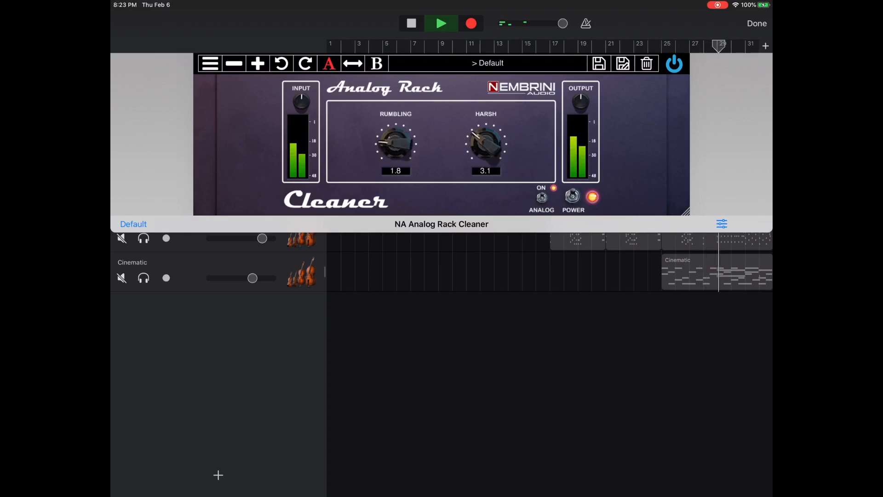
left_click_drag(395, 144, 400, 135)
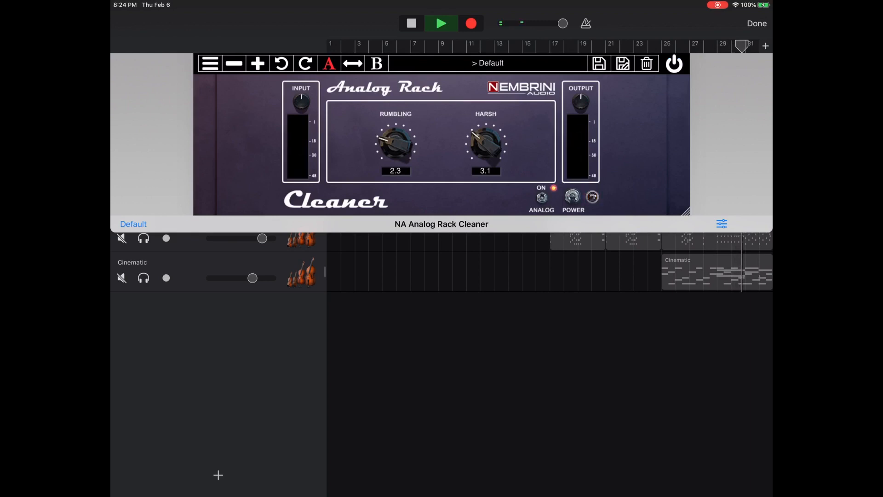
Load the Remove Harsh preset (Harsh 4.8, Rumbling 0.0), enable the Cleaner and close its window
left_click(591, 197)
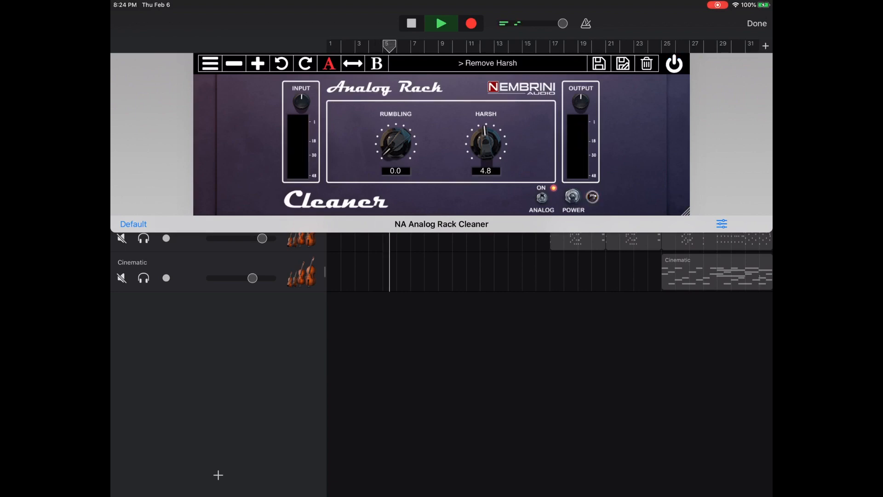
left_click(441, 23)
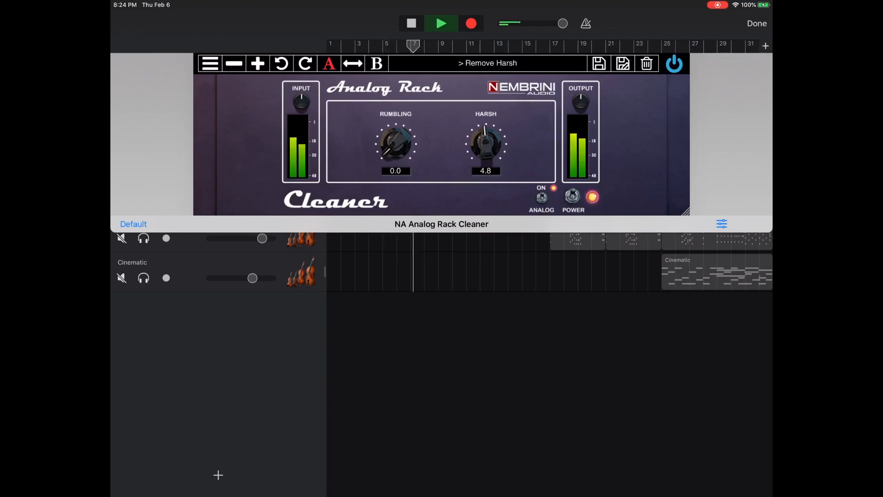
left_click(591, 197)
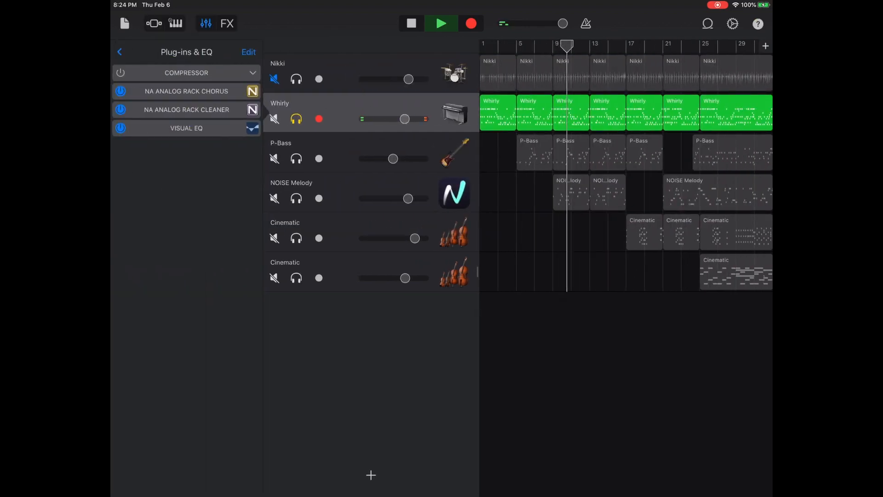
Remove the Cleaner and Chorus plugins from Whirly, leaving Compressor and Visual EQ
left_click(248, 52)
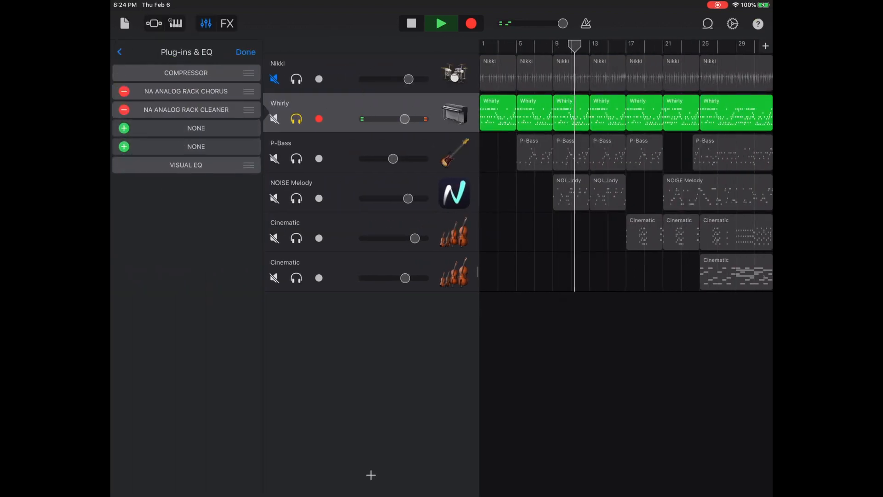
left_click(123, 110)
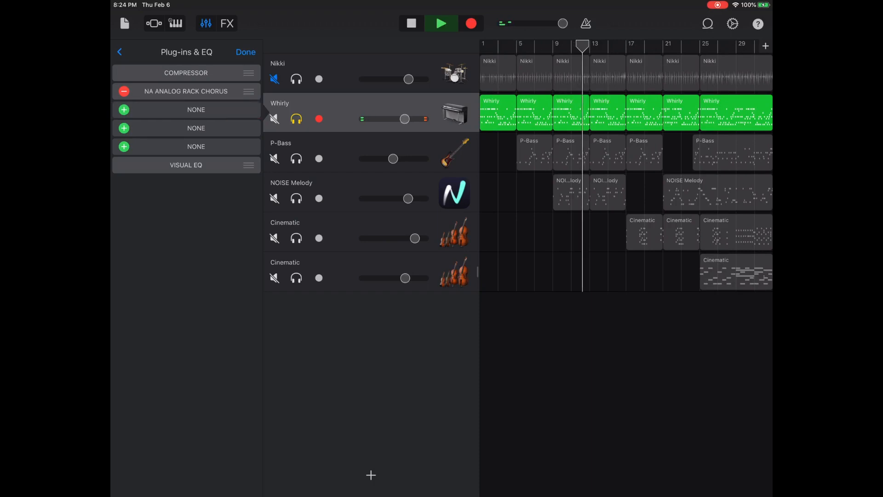
left_click(123, 91)
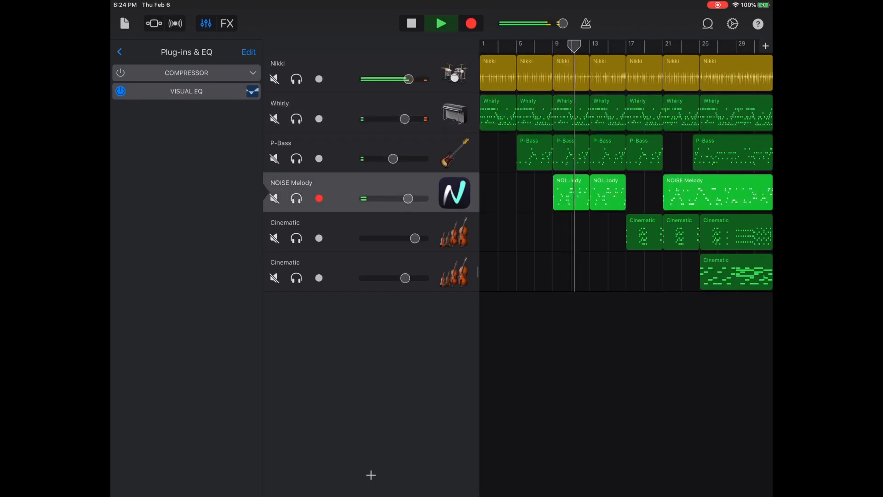
Stop playback and browse Audio Unit Extensions on NOISE Melody toward NA Analog Rack Delay
left_click(411, 23)
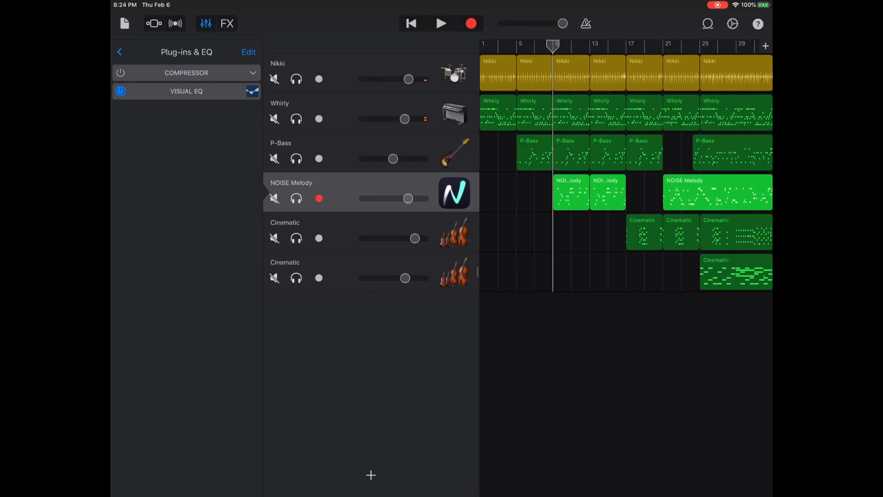
left_click(247, 52)
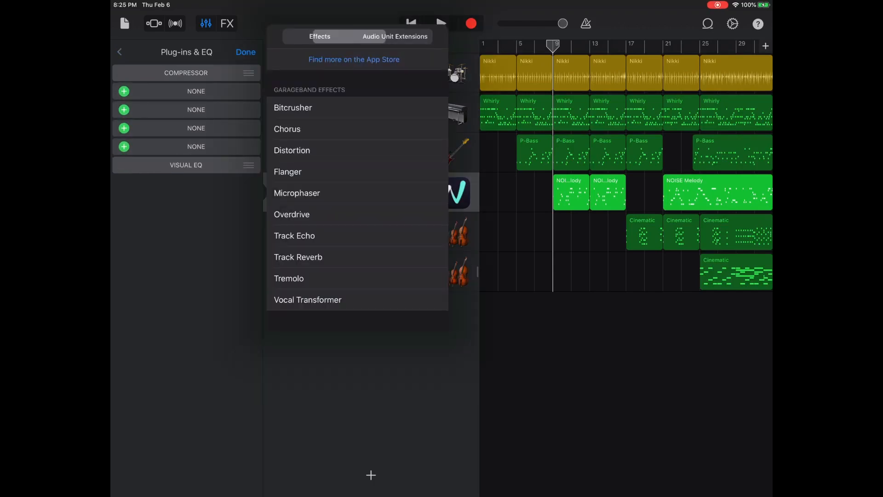
left_click(395, 36)
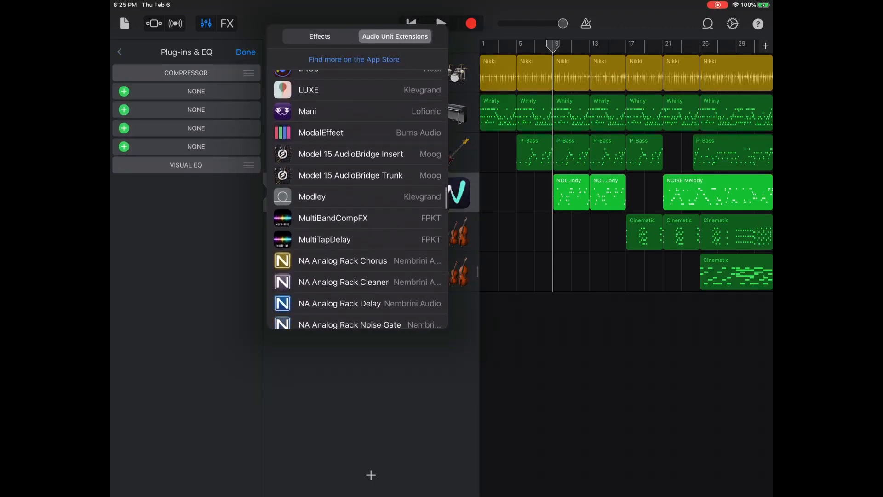
scroll("down", 3)
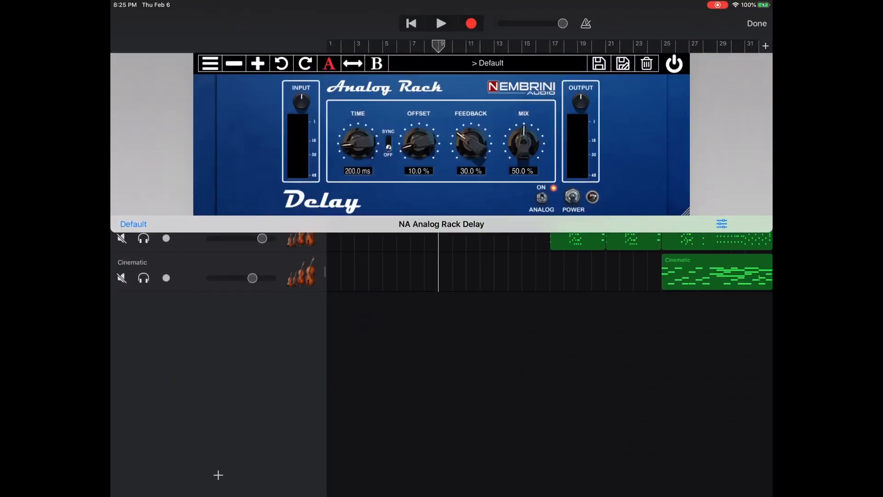
Audition the NA Analog Rack Delay on NOISE Melody, syncing its time and lowering the mix to 28%
left_click(441, 23)
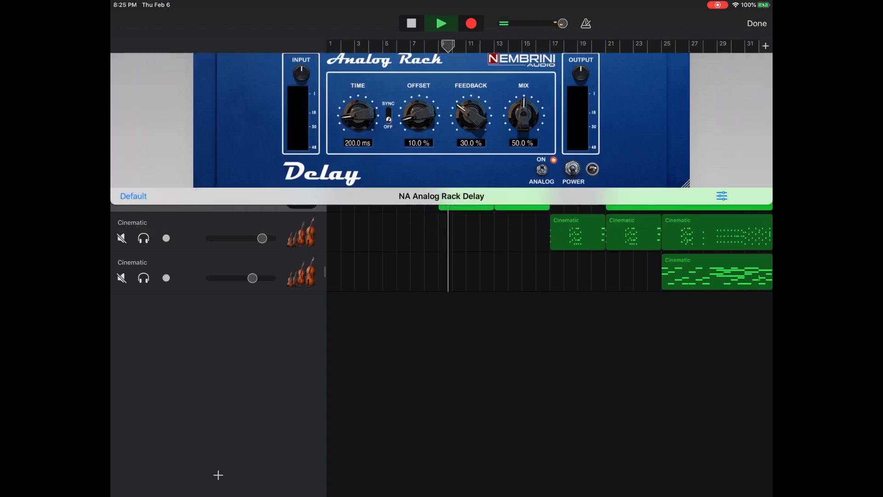
left_click(756, 23)
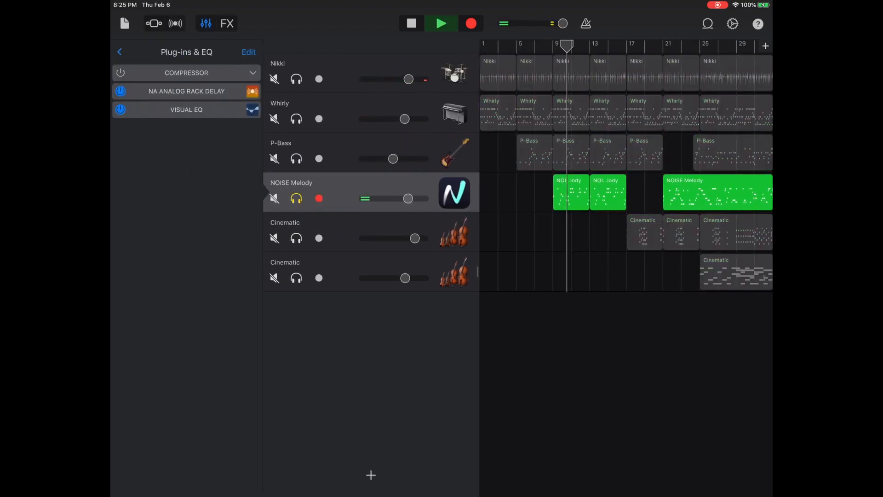
left_click(187, 92)
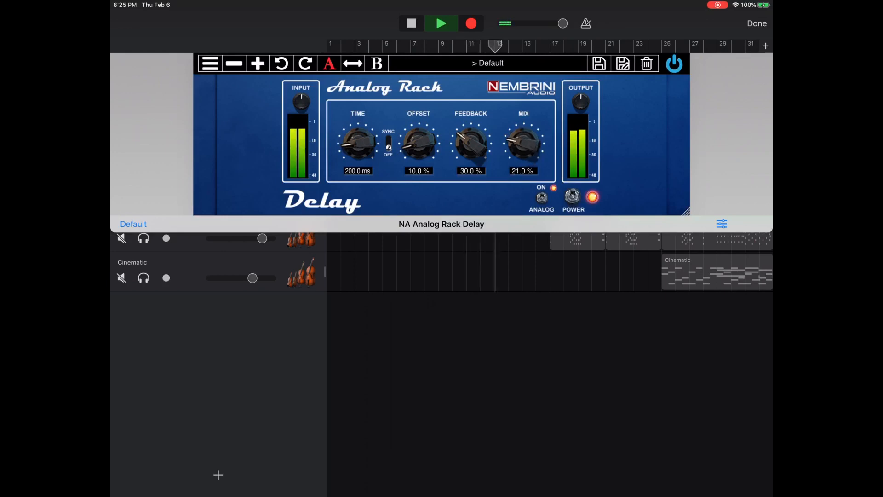
left_click_drag(522, 144, 523, 155)
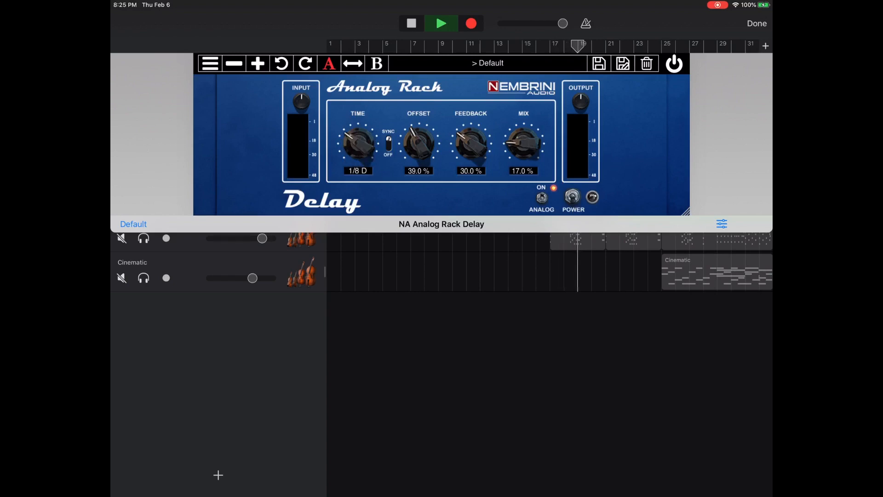
left_click_drag(356, 143, 360, 137)
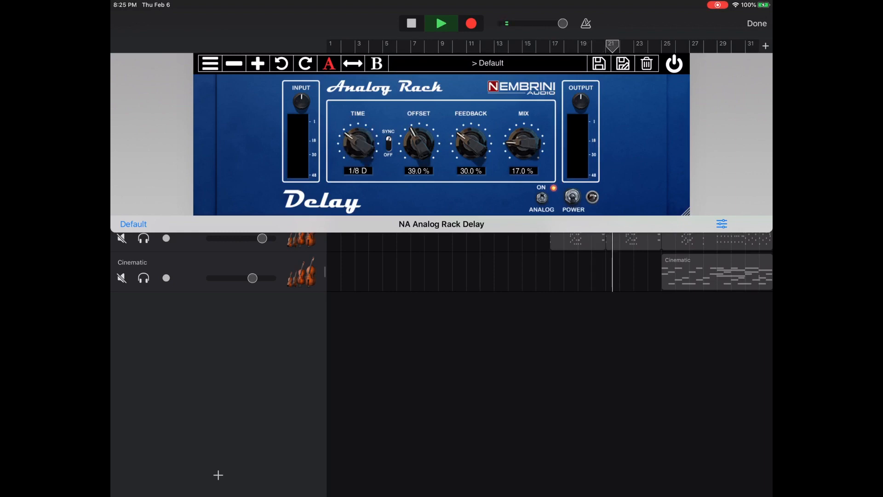
Set the delay time to 1/16 with 39% offset and return to the track list
left_click(440, 23)
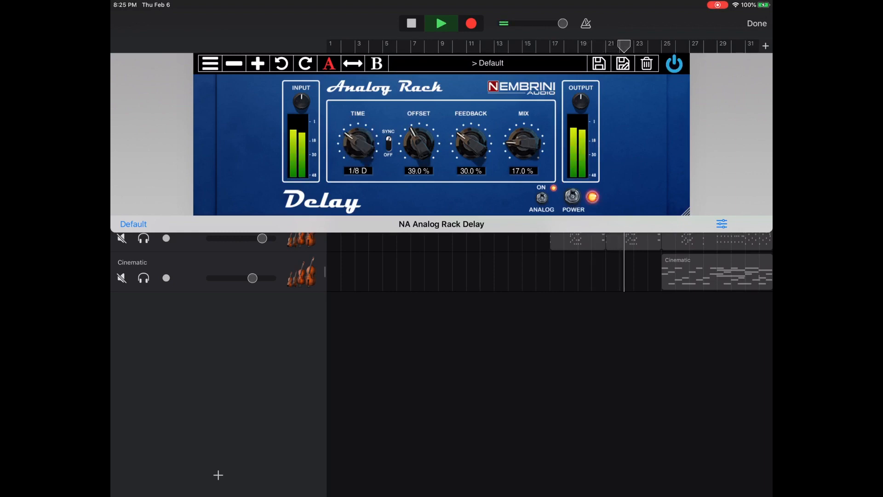
left_click_drag(522, 143, 526, 133)
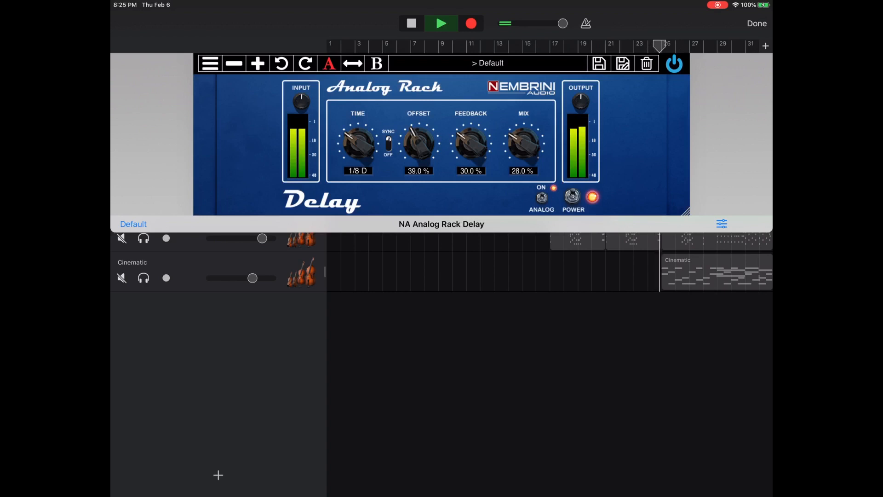
left_click(375, 64)
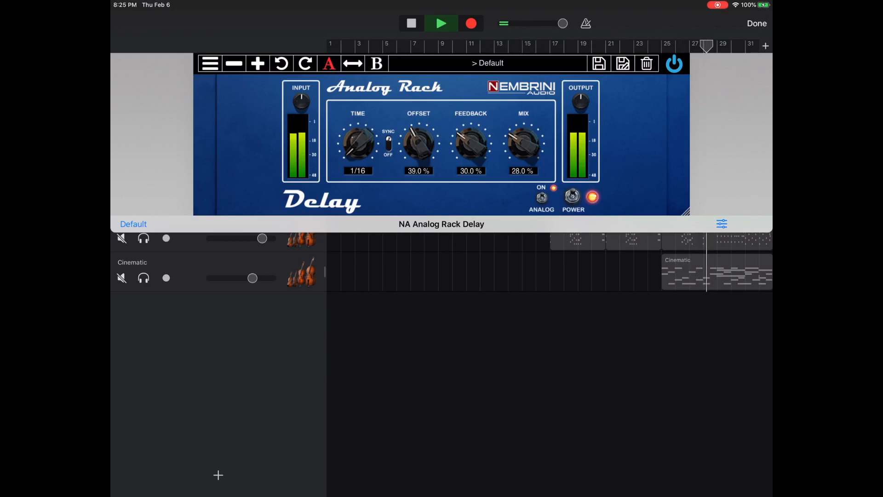
left_click(756, 23)
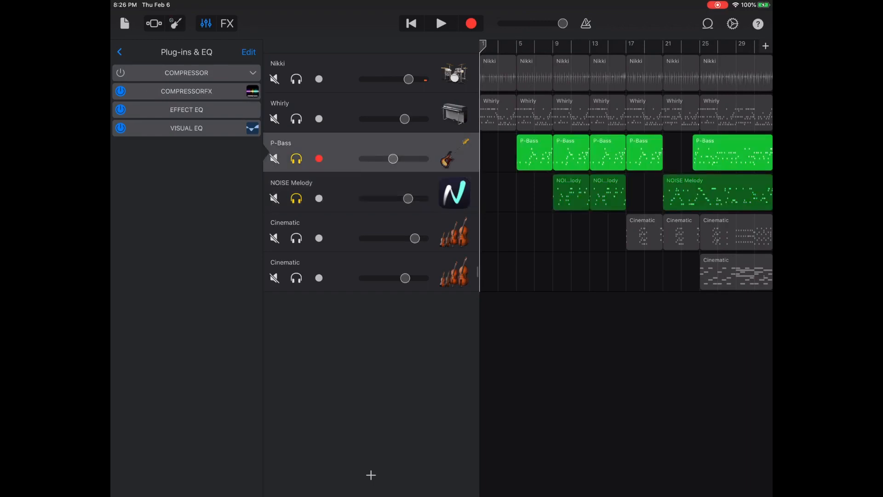
Insert NA Crunck V2 on the P-Bass track after Effect EQ and bring up its amp controls
left_click(441, 23)
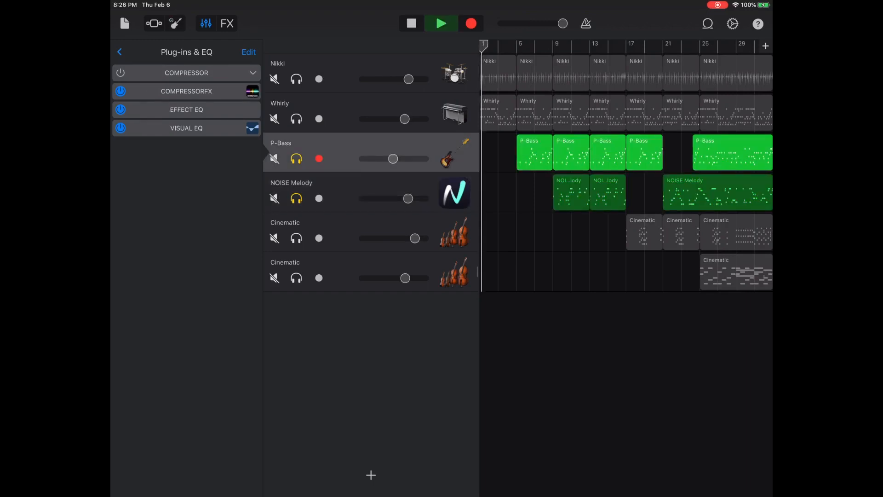
left_click(441, 23)
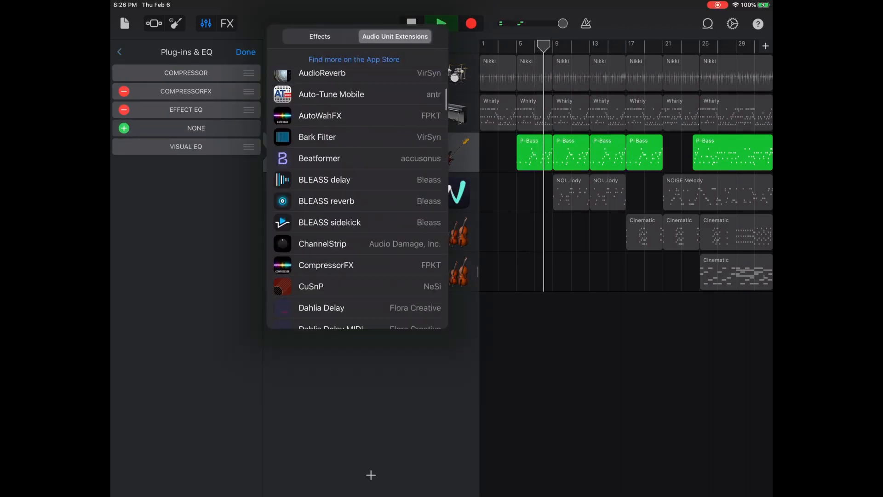
scroll("down", 3)
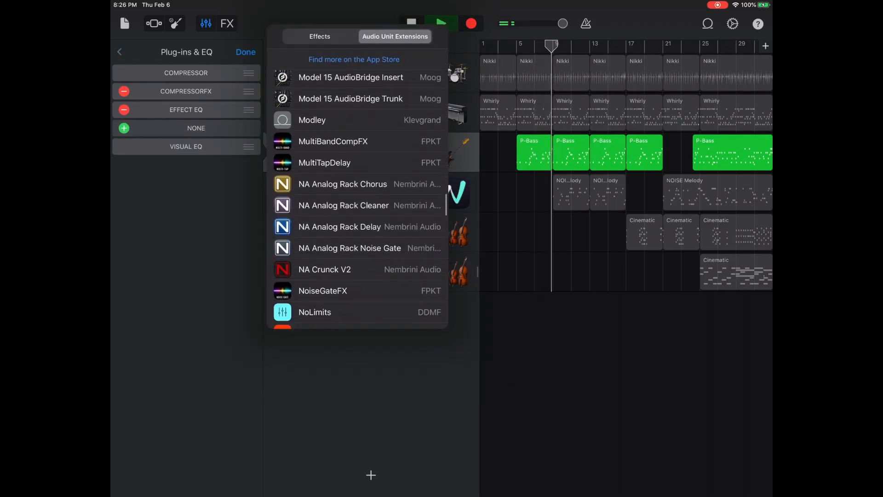
scroll("down", 3)
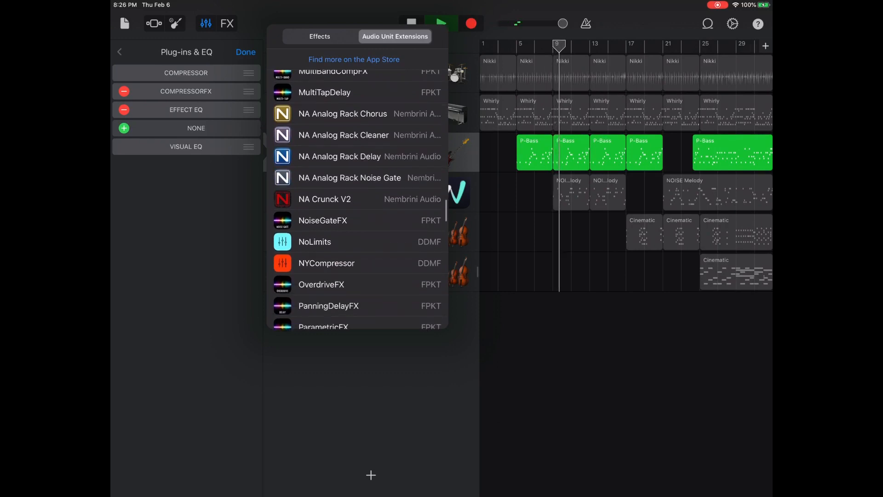
left_click(324, 199)
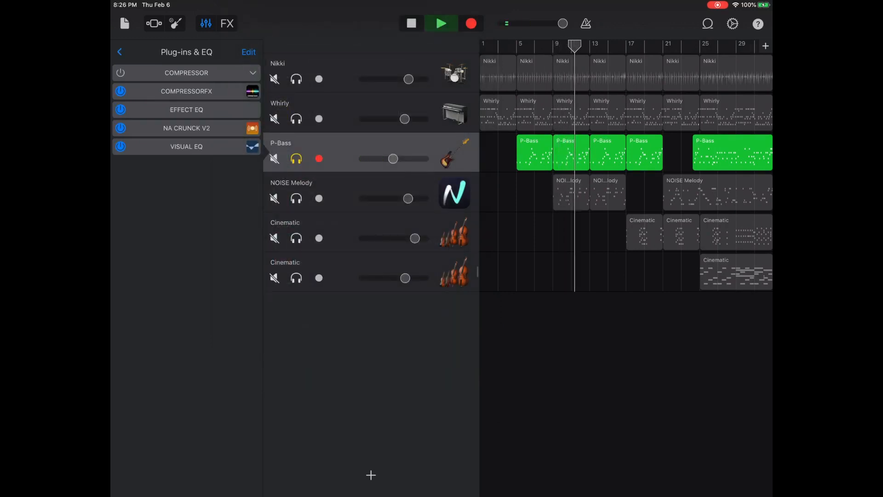
left_click(186, 127)
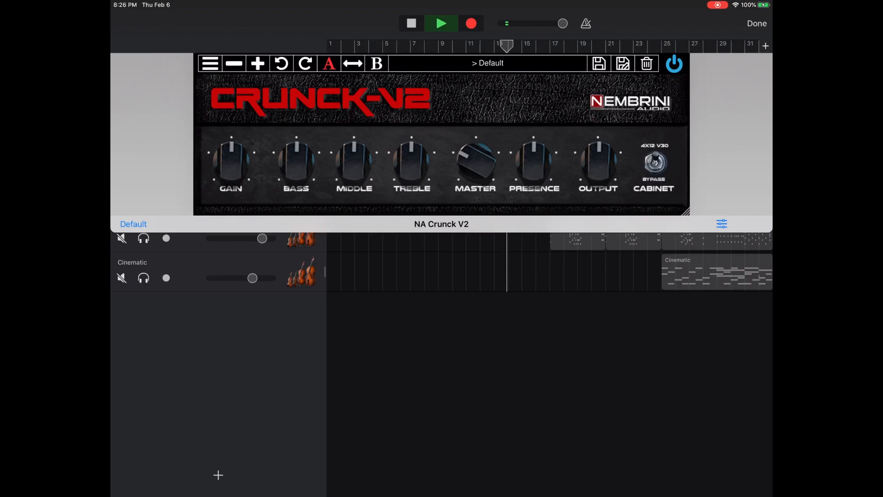
Adjust Crunck V2's bass, middle, treble and presence knobs during playback, then close the amp
left_click_drag(230, 160, 229, 175)
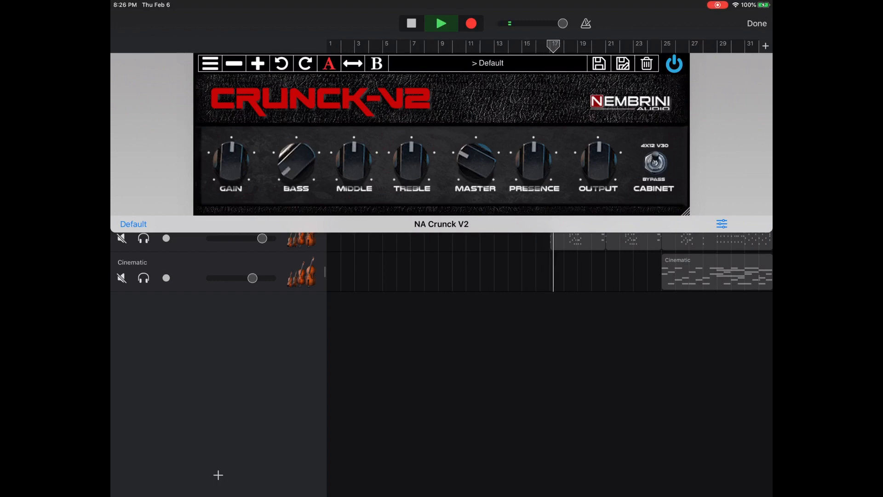
left_click_drag(295, 164, 305, 157)
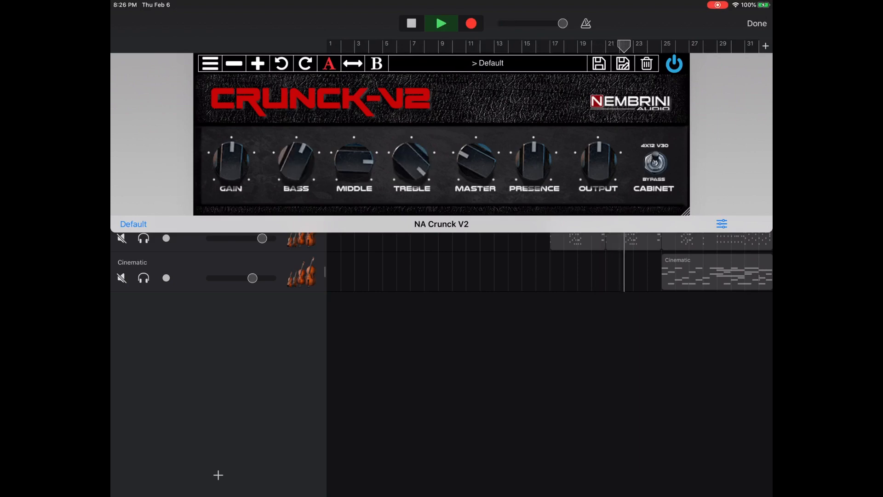
left_click(673, 63)
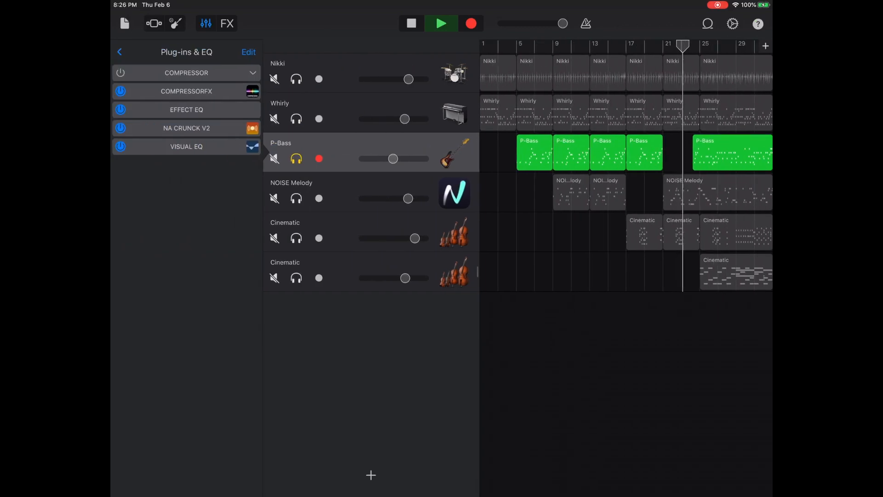
left_click(185, 128)
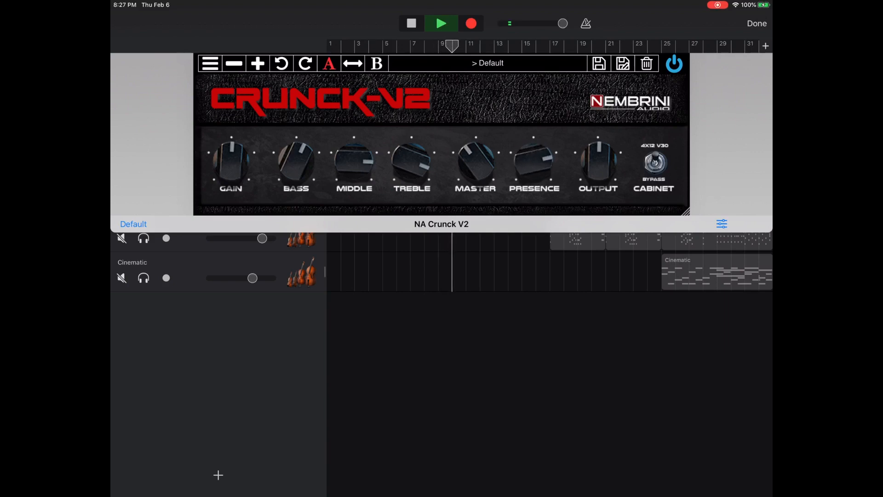
left_click(441, 23)
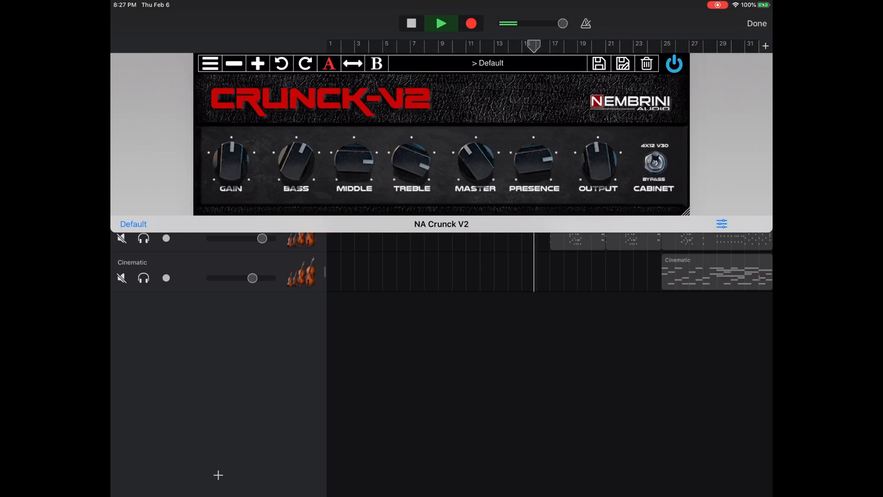
left_click(756, 23)
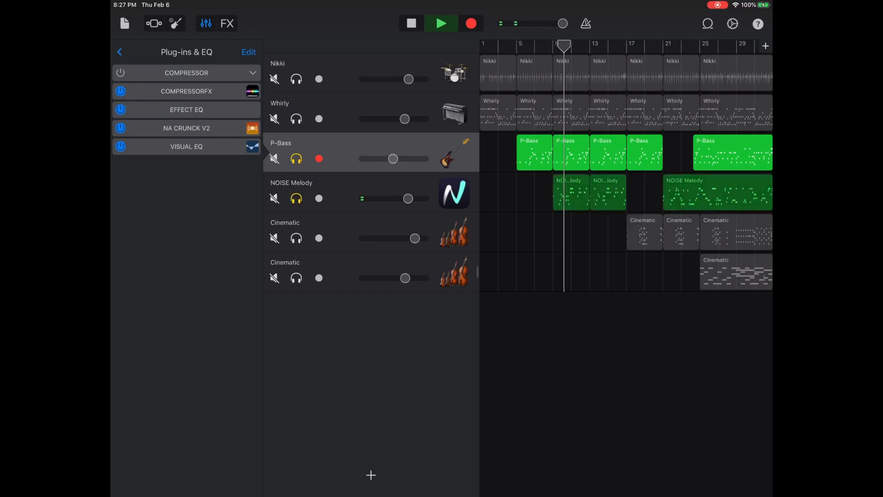
Unsolo all tracks to hear the full mix with the bass amp, then select NOISE Melody
left_click(440, 23)
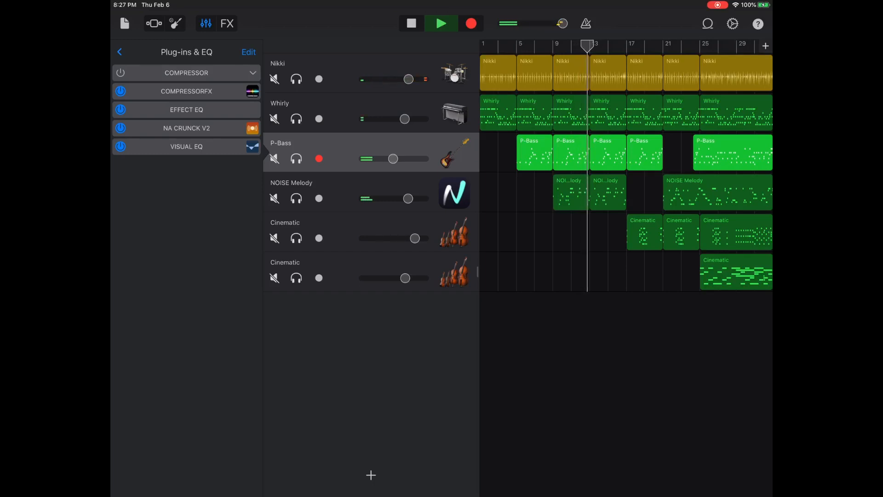
left_click(295, 79)
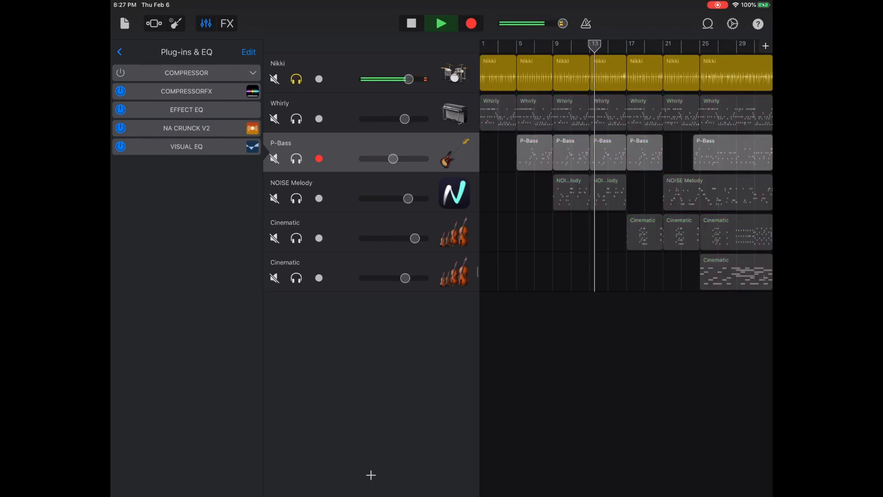
left_click(295, 119)
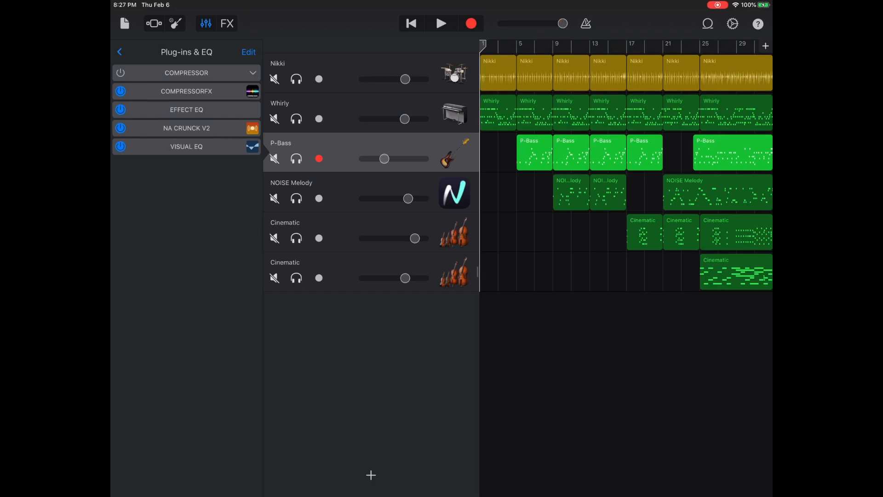
left_click(440, 23)
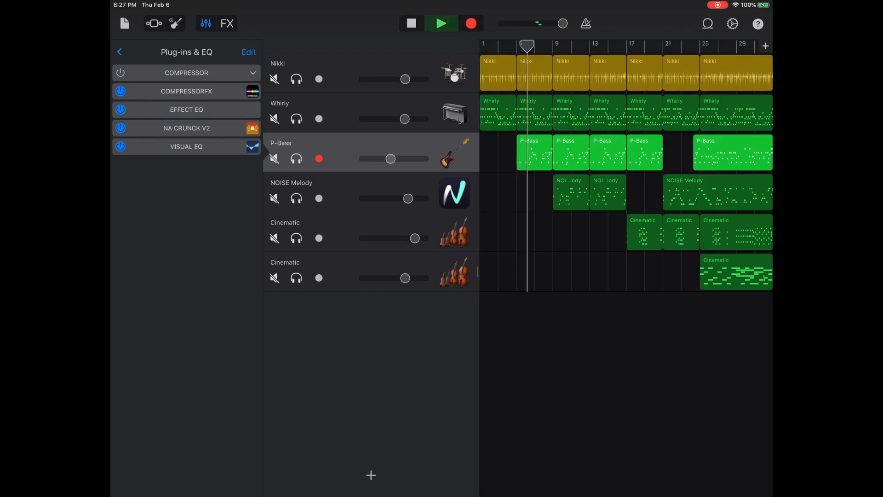
left_click(442, 24)
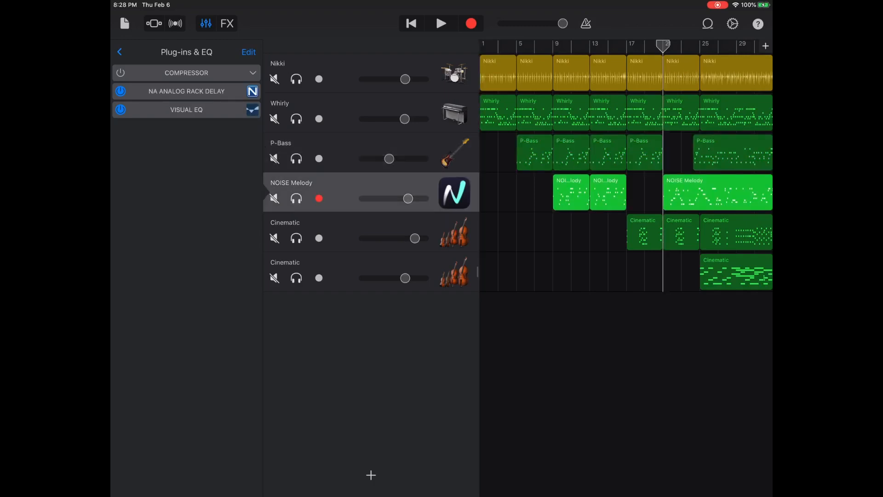
Add NA Crunck V2 after NA Analog Rack Delay on NOISE Melody from the Audio Unit Extensions list
left_click(441, 23)
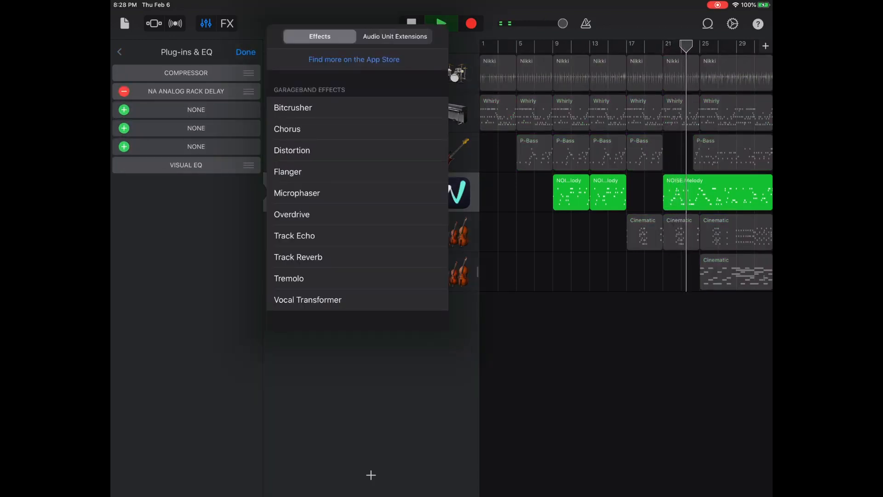
left_click(395, 36)
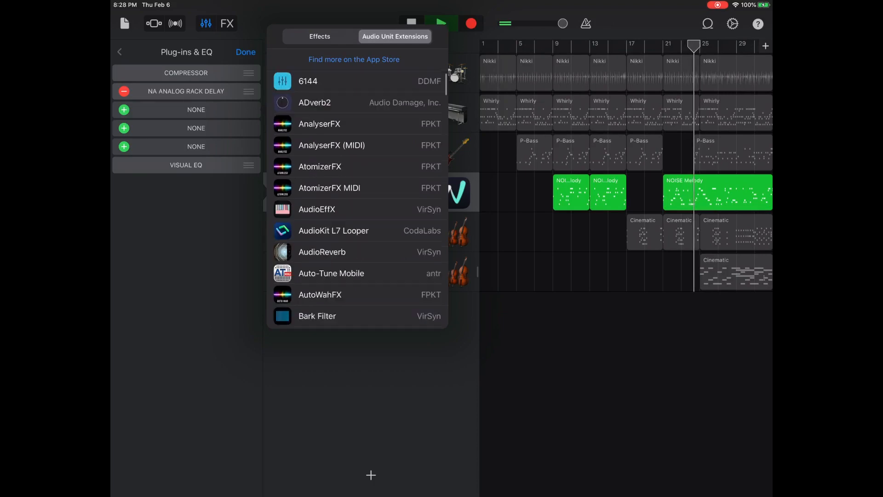
scroll("down", 3)
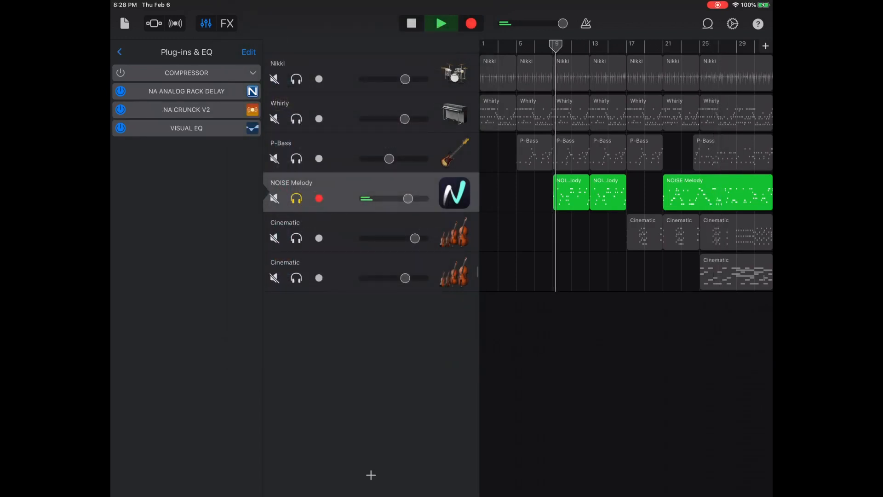
Solo P-Bass, Nikki and Whirly together while unsoloing NOISE Melody
left_click(187, 109)
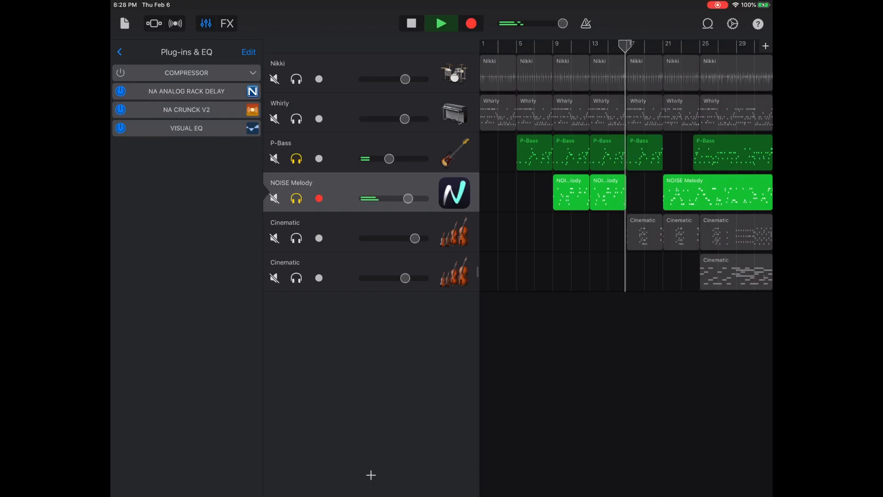
left_click(186, 91)
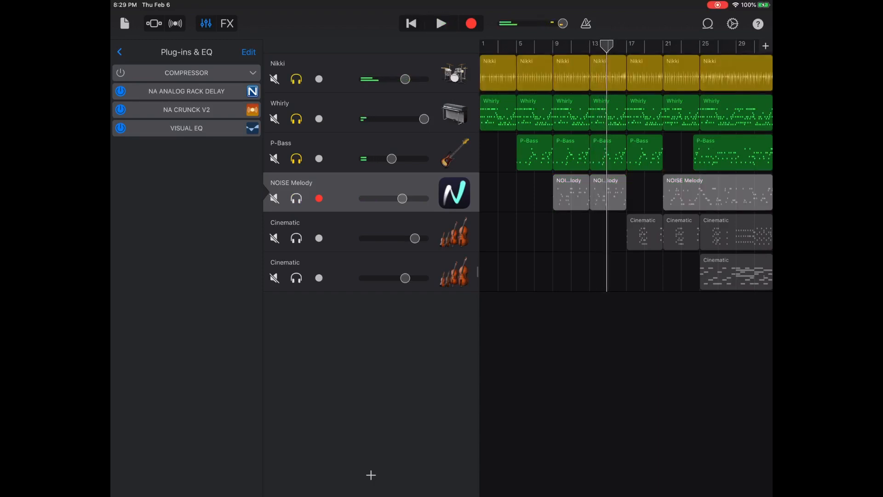
left_click(186, 110)
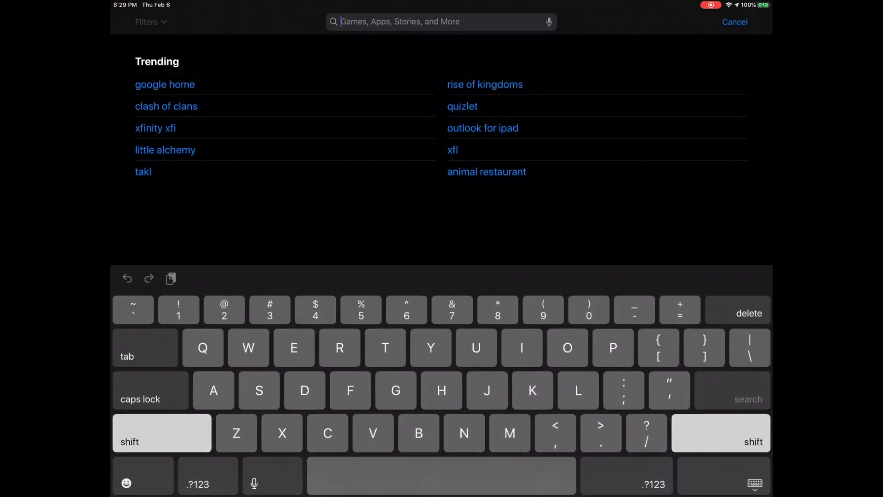
Search the App Store for 'Auv3' and browse down to RoughRider3, Spring Reverb, EQ-A and Stereo Width Control
type("Auv3")
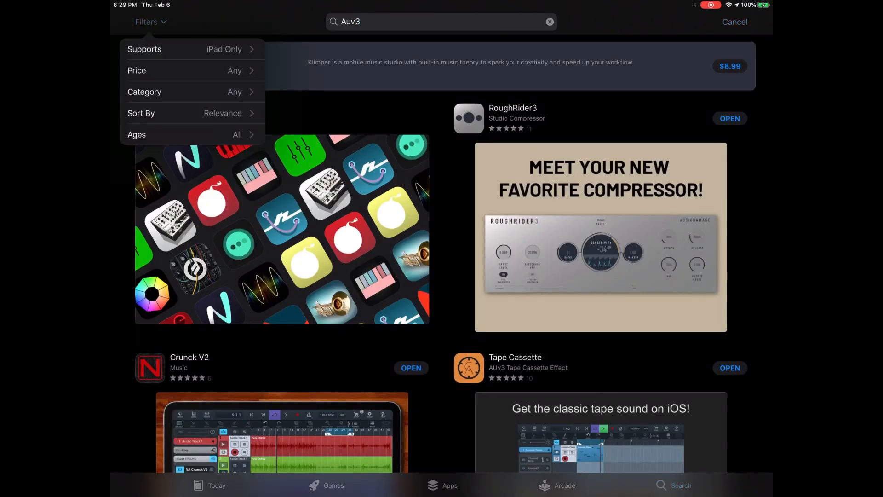
scroll("down", 3)
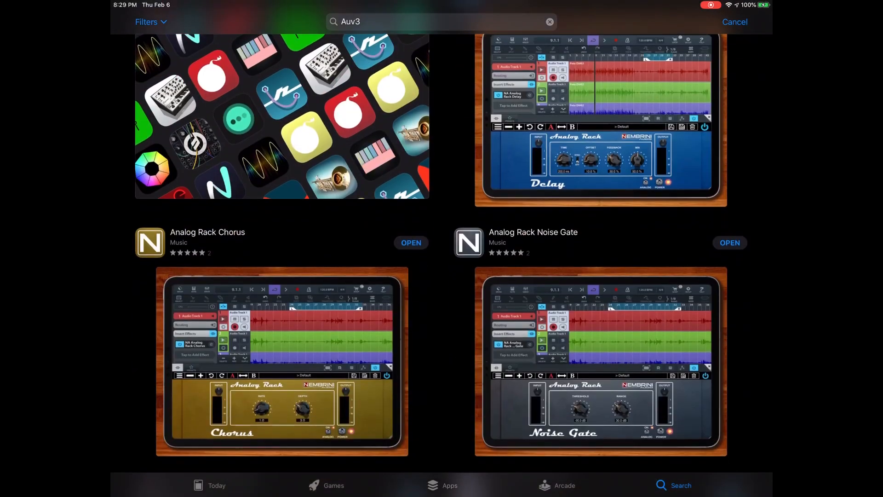
scroll("down", 3)
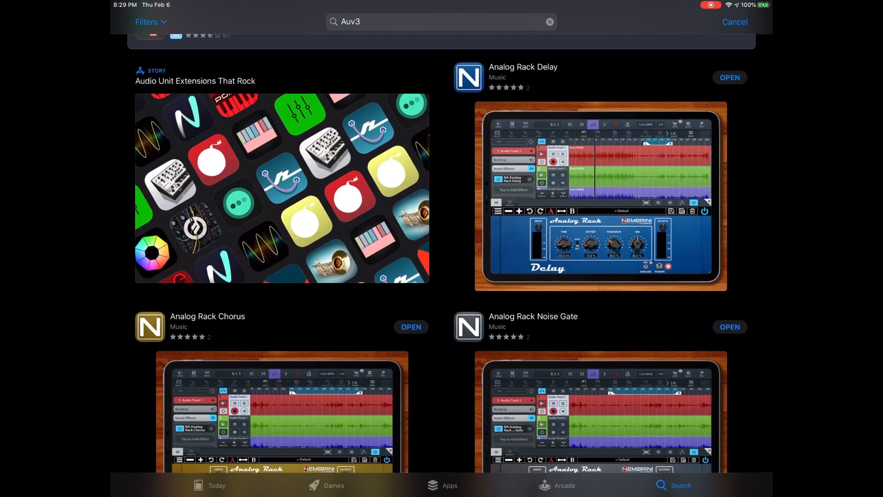
scroll("down", 3)
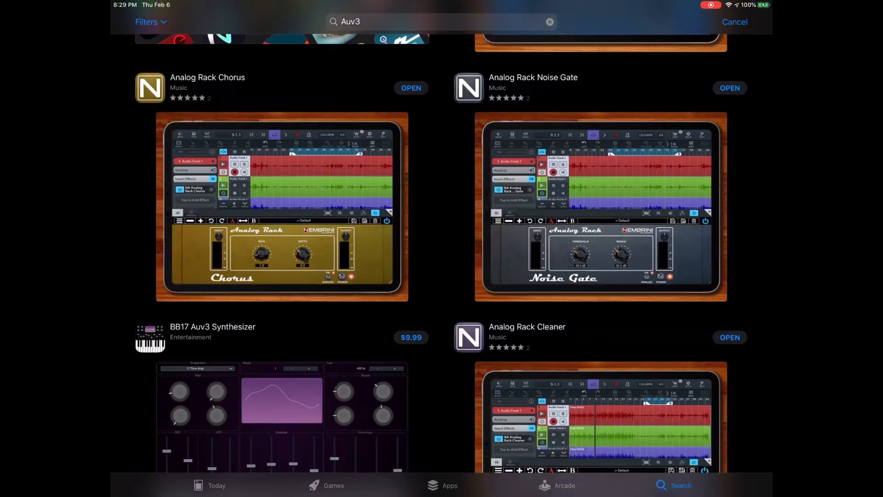
scroll("down", 3)
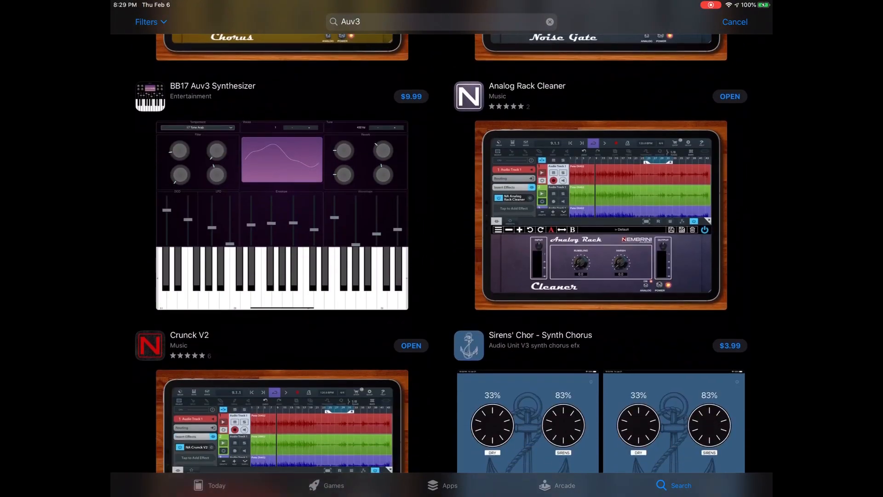
scroll("down", 3)
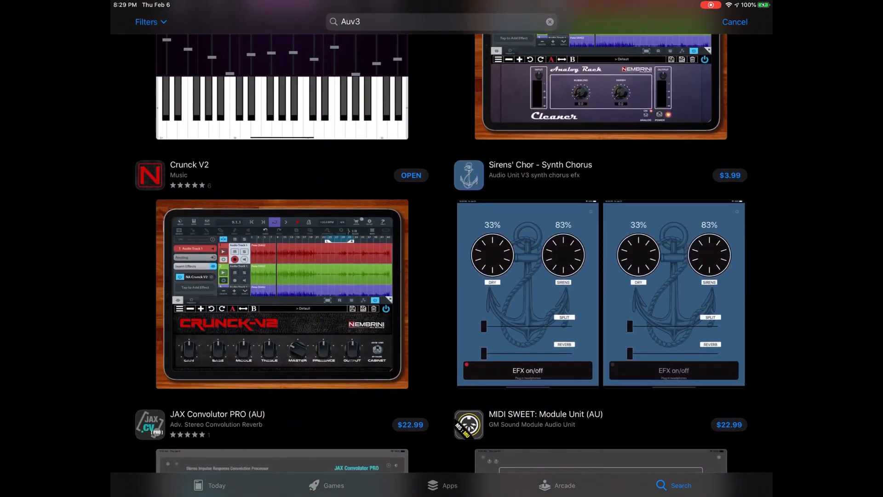
scroll("up", 3)
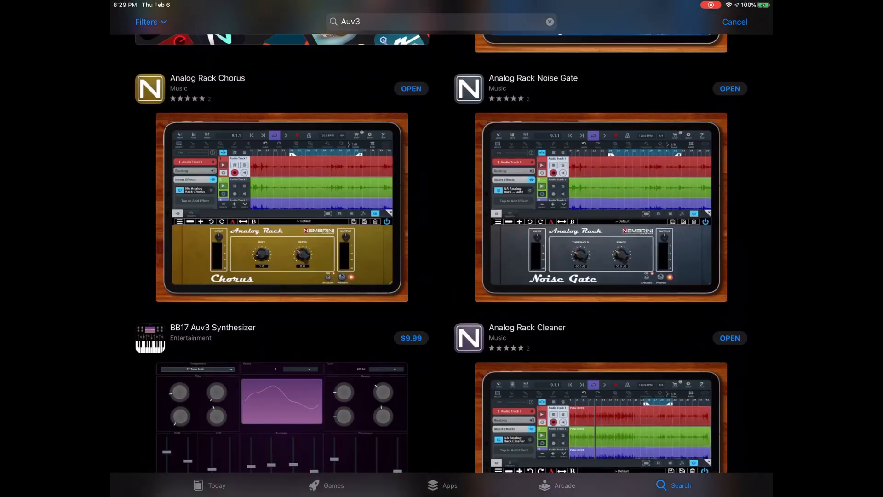
scroll("down", 3)
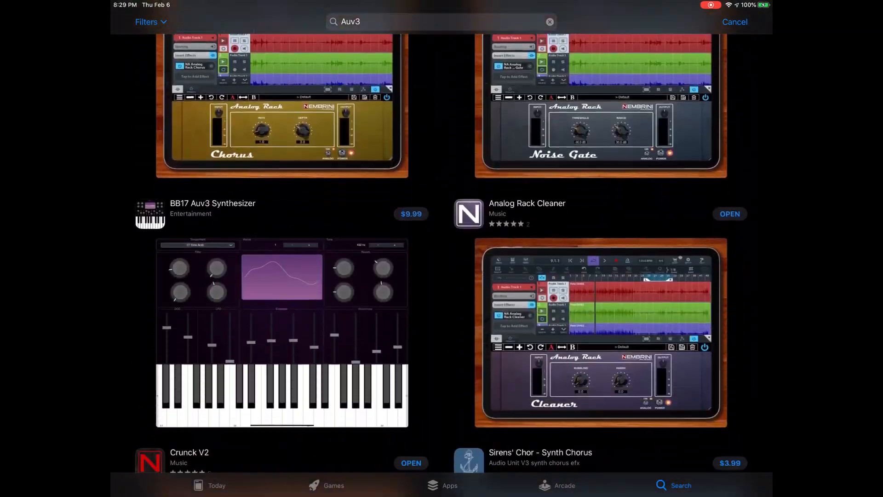
scroll("down", 3)
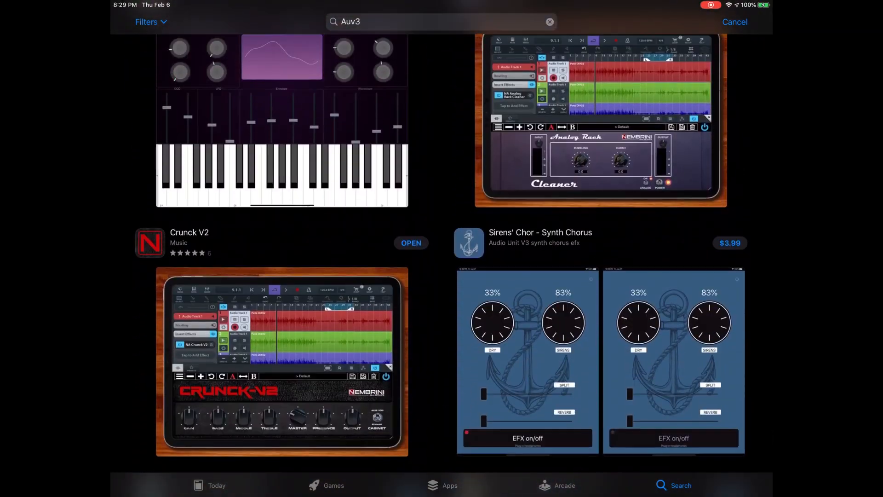
scroll("down", 3)
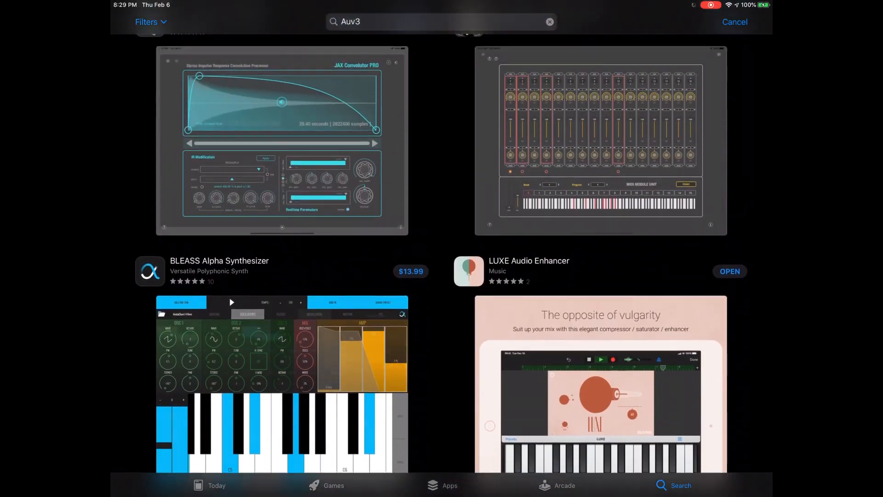
scroll("down", 3)
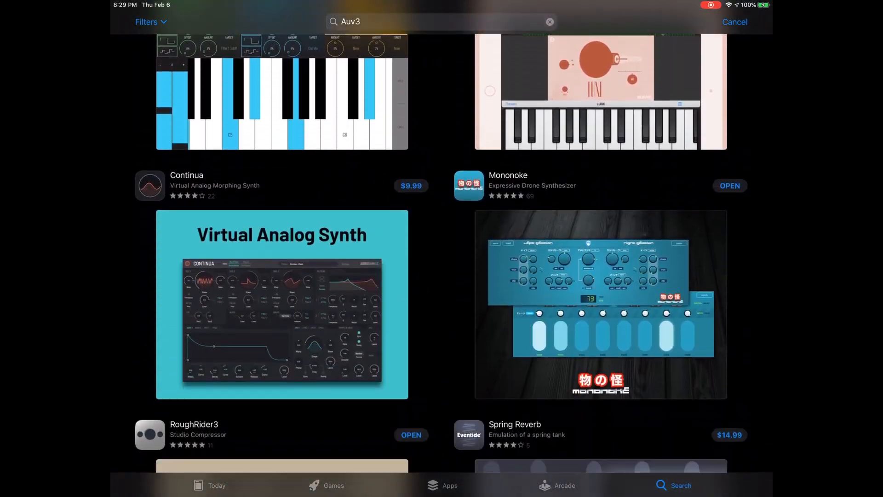
scroll("down", 3)
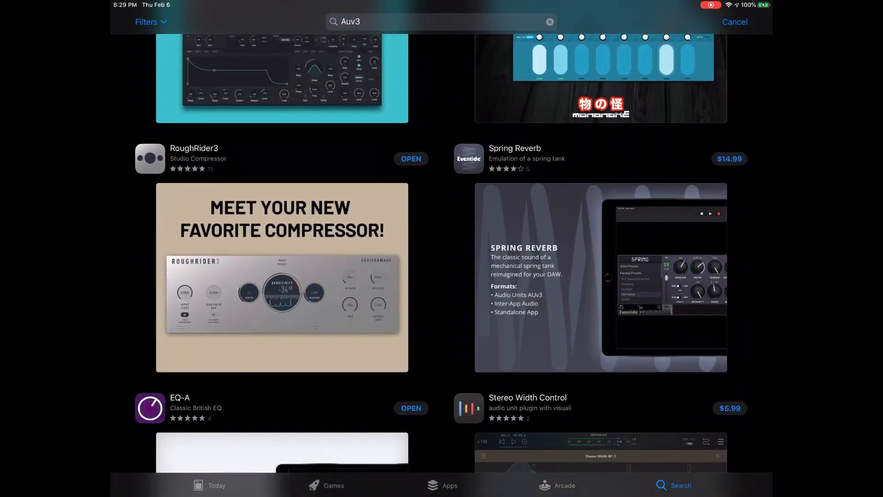
left_click(282, 277)
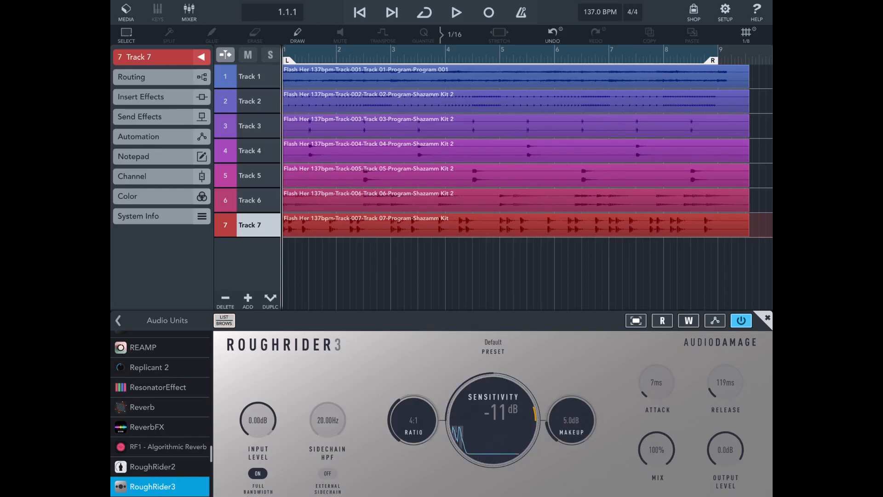
View the EQ-A preview screenshot full size, then go to the EQ-A Classic British EQ app page
scroll("down", 3)
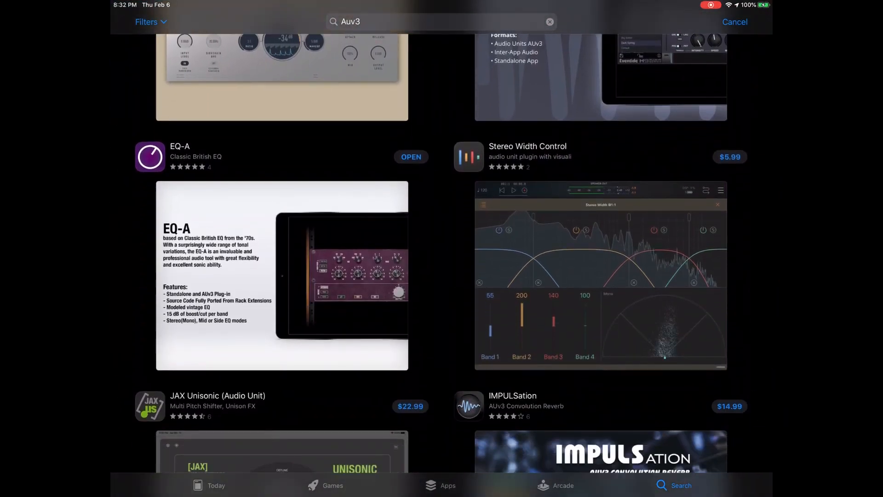
left_click(282, 275)
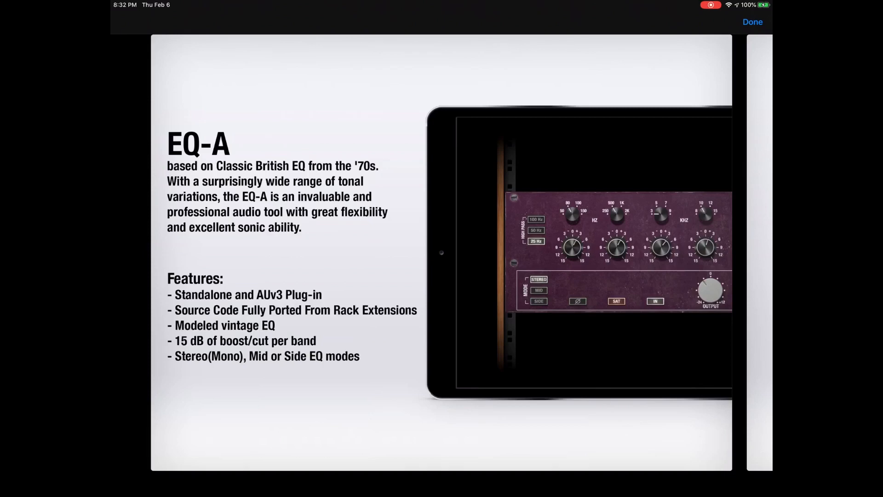
left_click(751, 22)
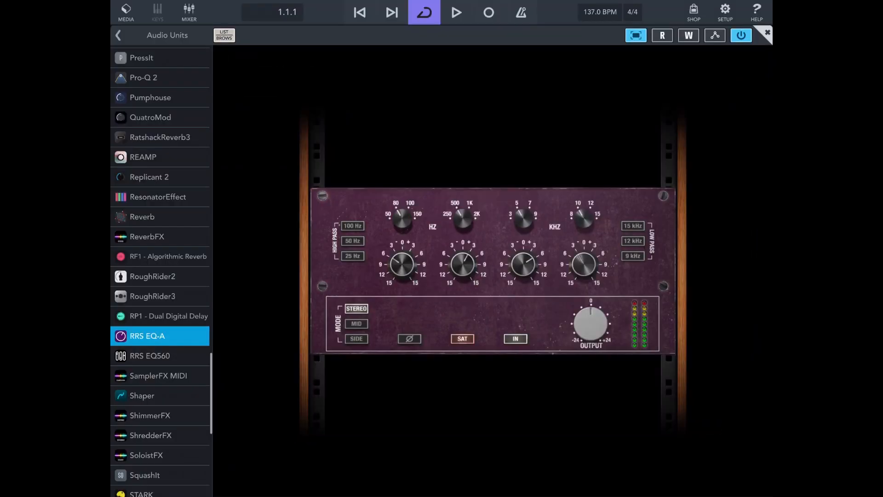
left_click(150, 355)
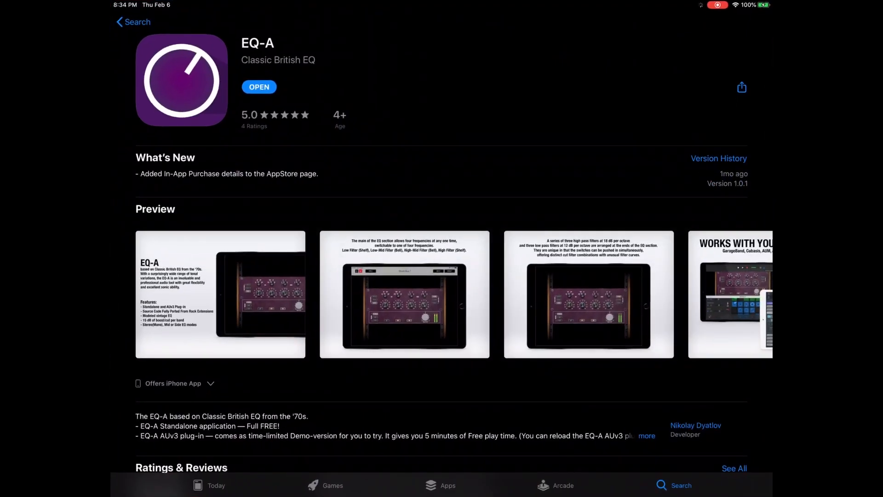
Show the developer's app list with EQ560 Classic American EQ and EQ-A Classic British EQ
left_click(718, 158)
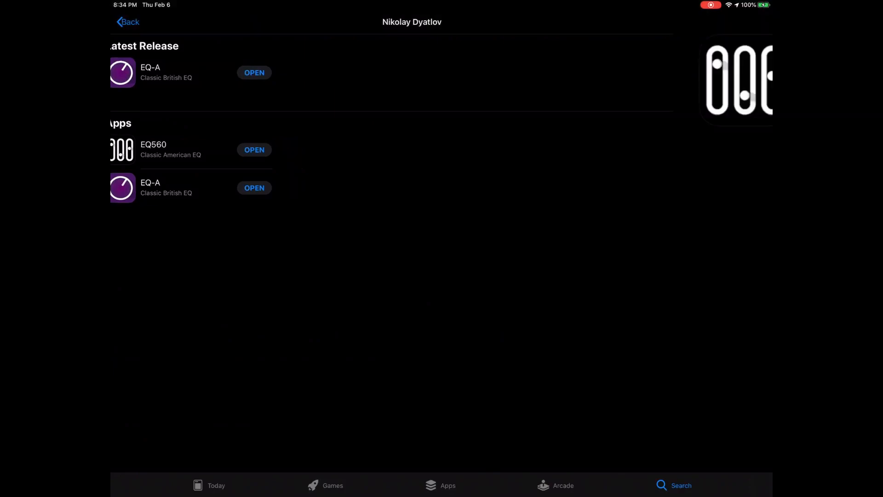
left_click(153, 149)
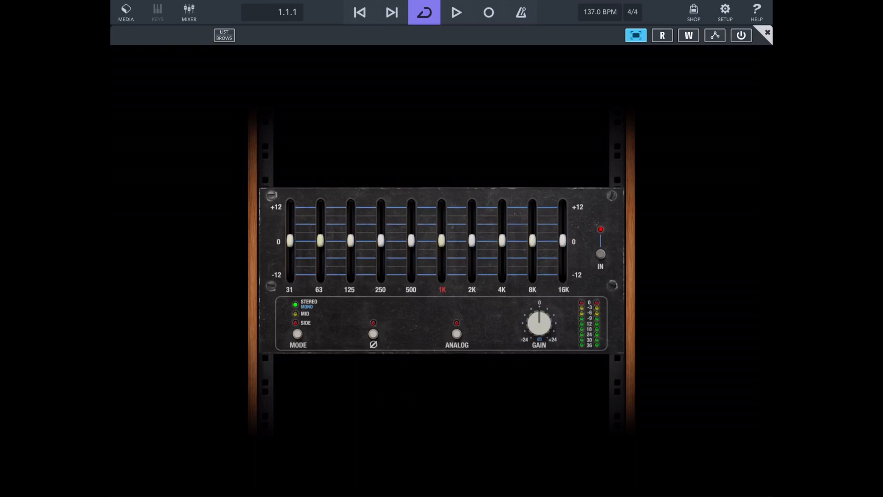
Load the If You Want it project in Cubasis and bring up the Insert Effects audio unit list
left_click(126, 12)
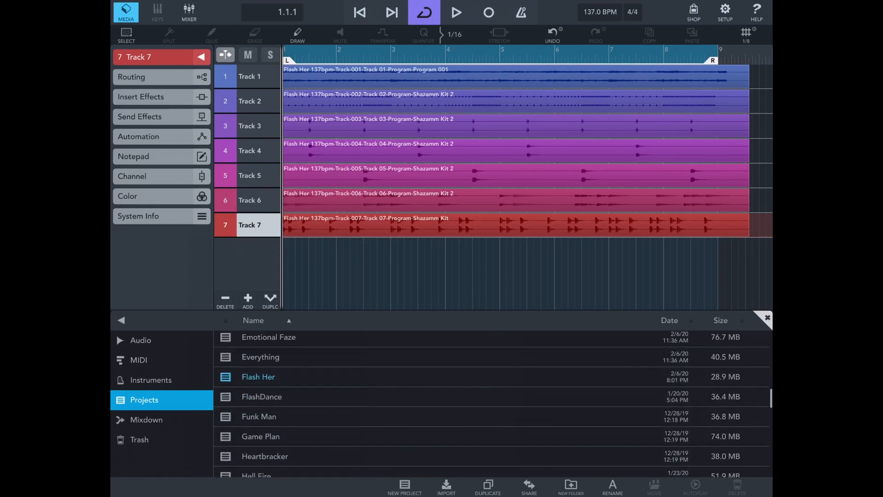
double_click(265, 403)
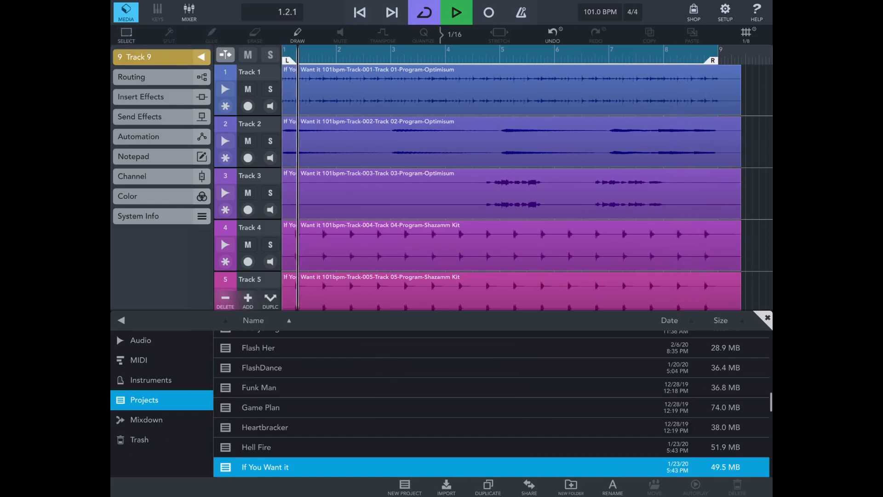
left_click(188, 11)
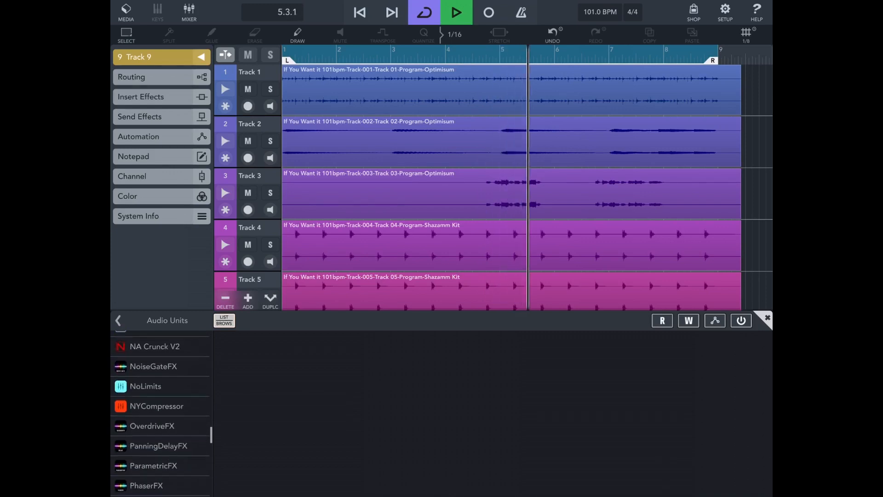
Reshape the EQ560 curve, boosting 63 Hz, 4K and 16K and cutting 2K, then stop playback
scroll("down", 3)
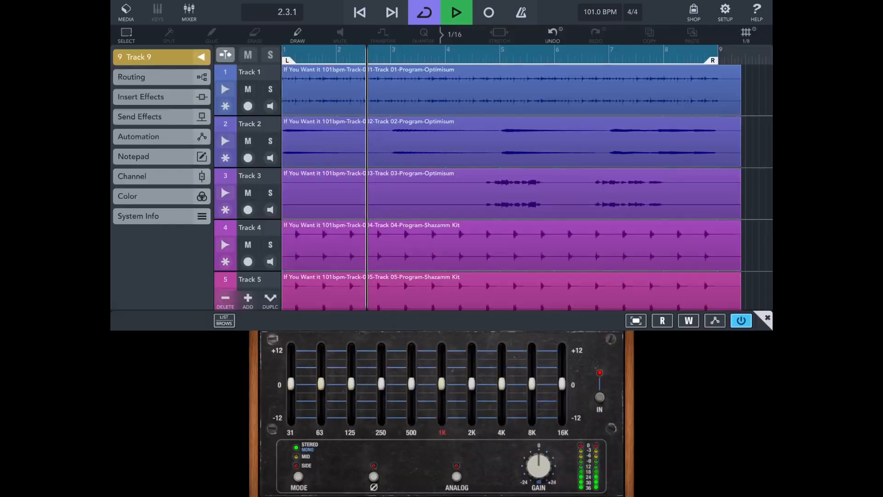
left_click(442, 385)
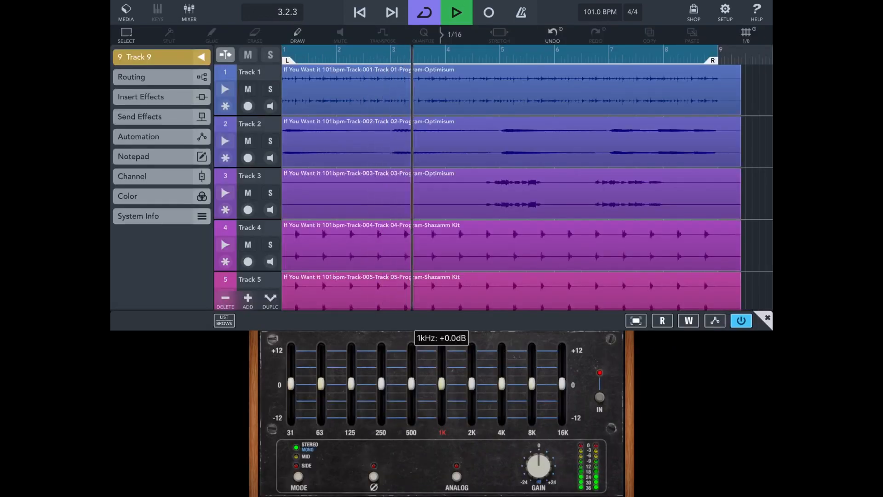
left_click_drag(441, 385, 441, 353)
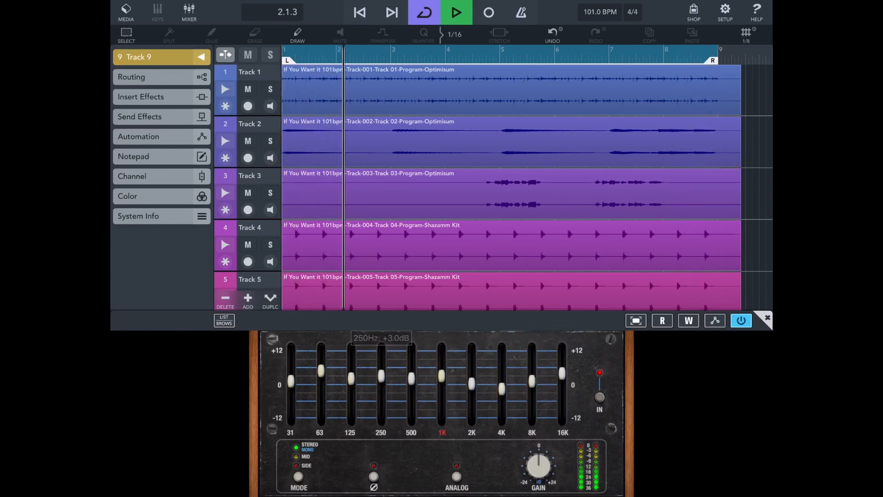
left_click(455, 475)
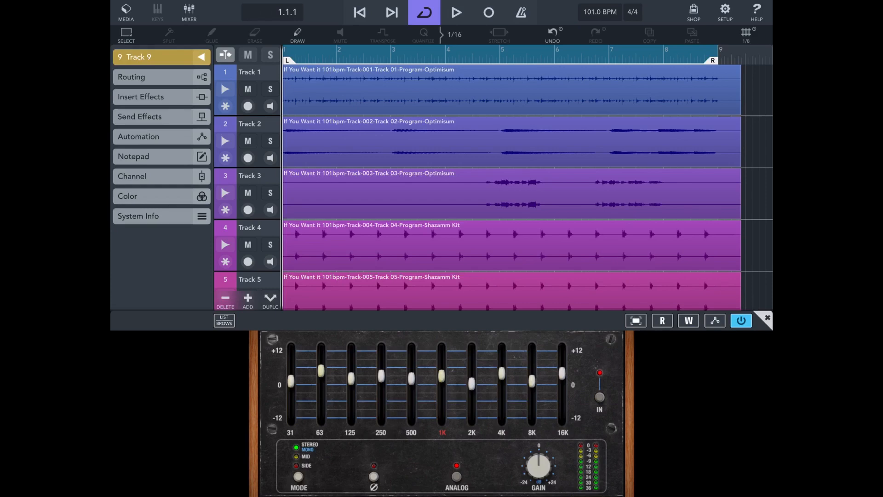
Turn on ANALOG mode, toggle the EQ power to compare, and list the factory presets
left_click(456, 12)
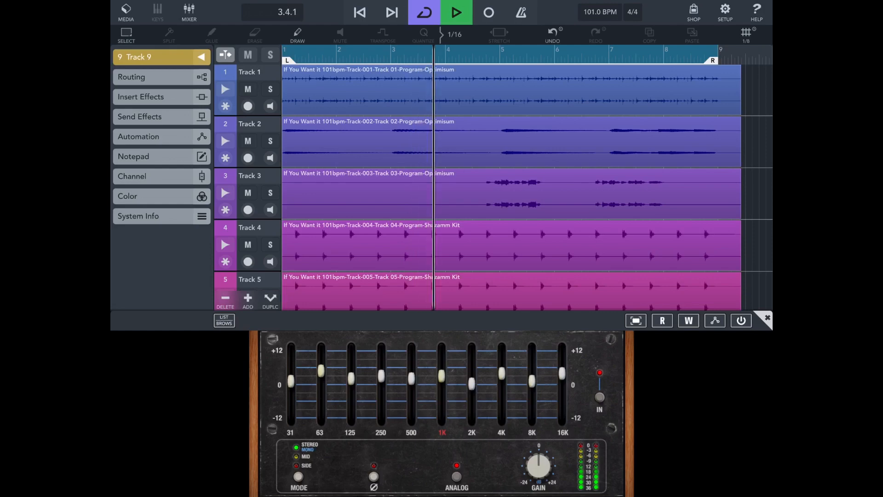
left_click(740, 320)
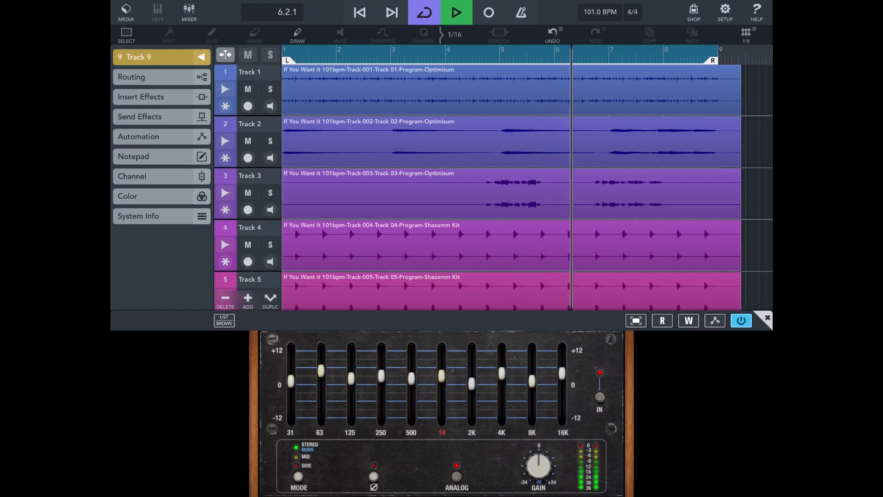
left_click_drag(289, 395, 290, 382)
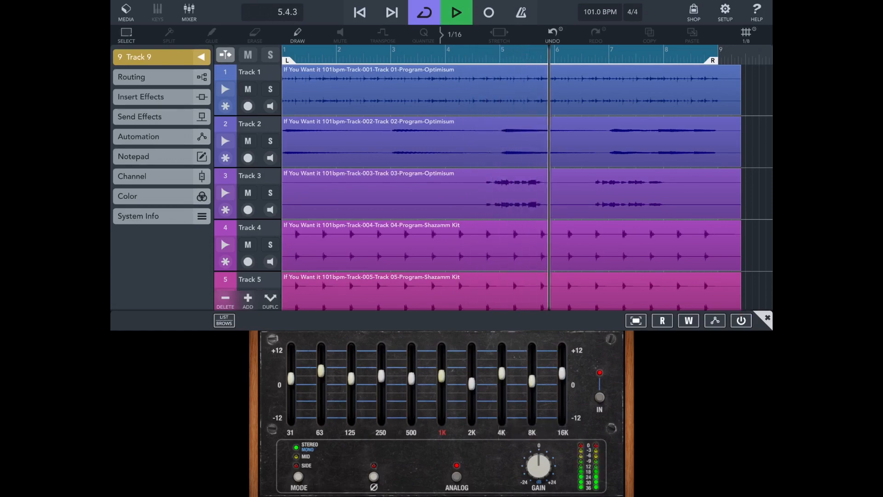
left_click(741, 320)
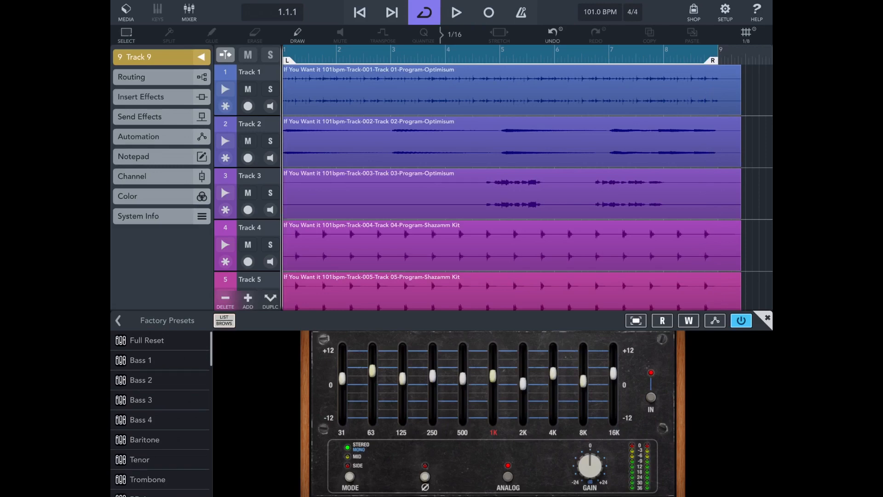
Audition the Bass 1, Bass 4, Baritone, Tenor and BD 1 factory presets during playback
scroll("down", 3)
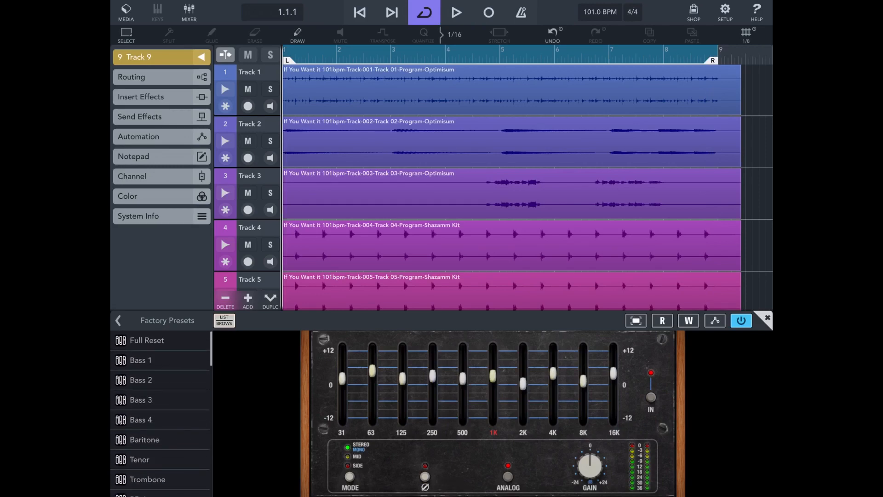
left_click(139, 360)
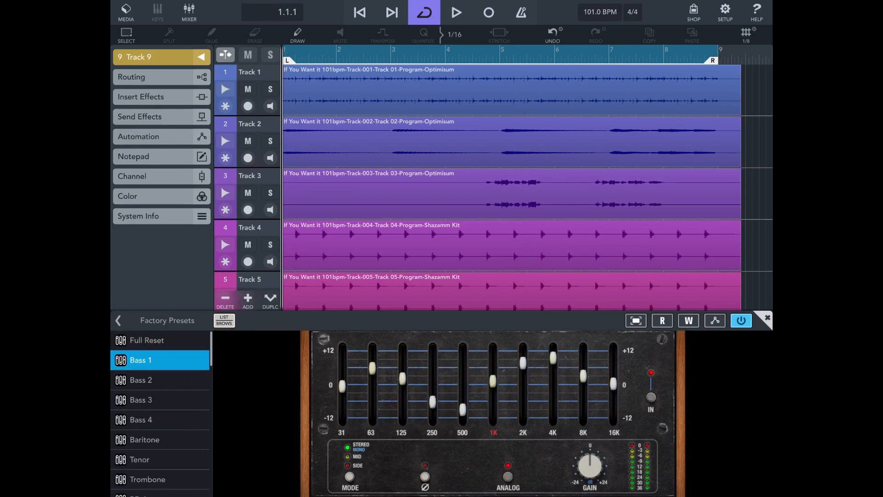
left_click(141, 419)
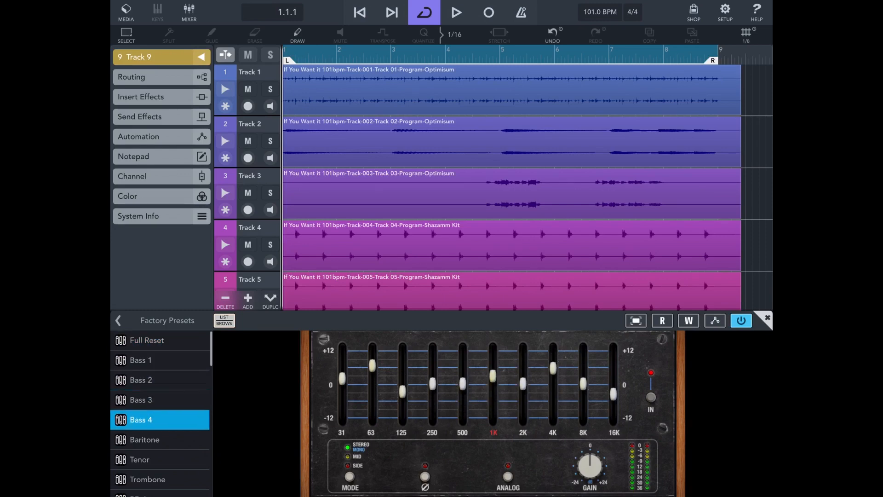
left_click(144, 383)
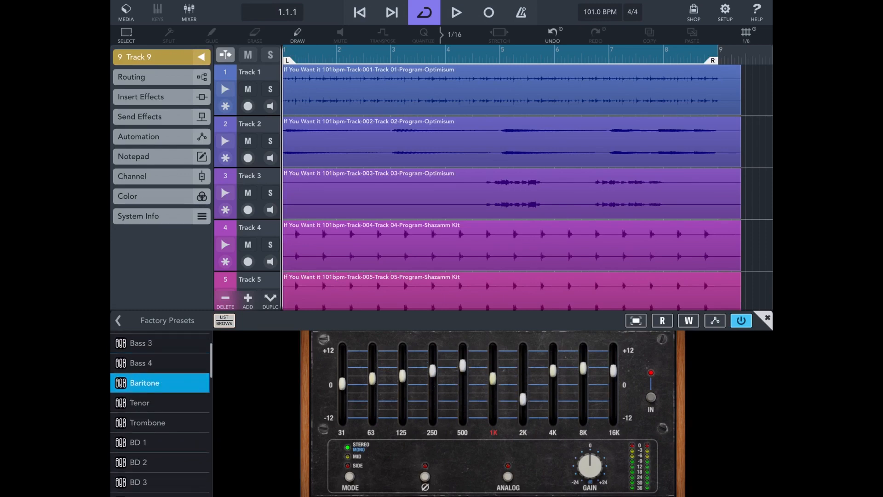
left_click(139, 402)
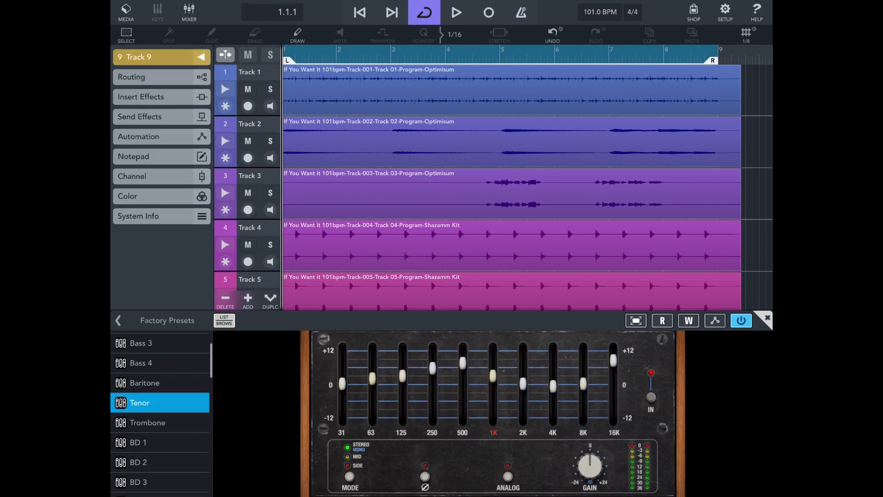
left_click(145, 382)
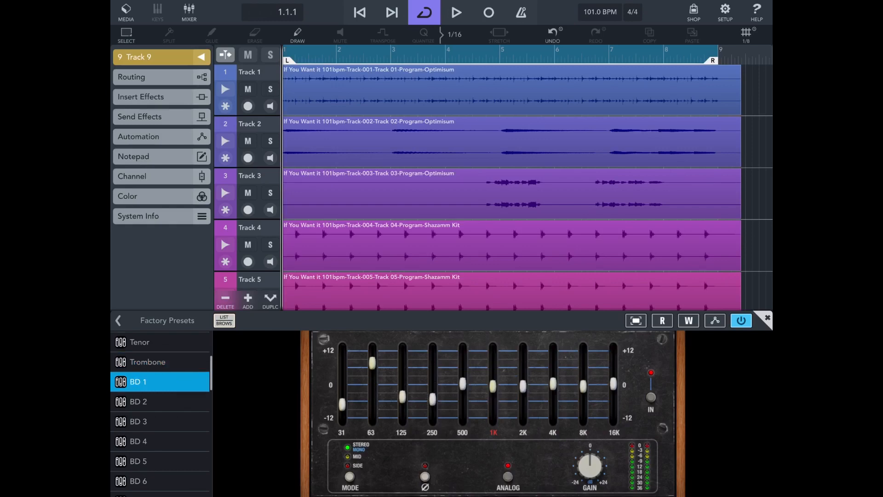
left_click(139, 441)
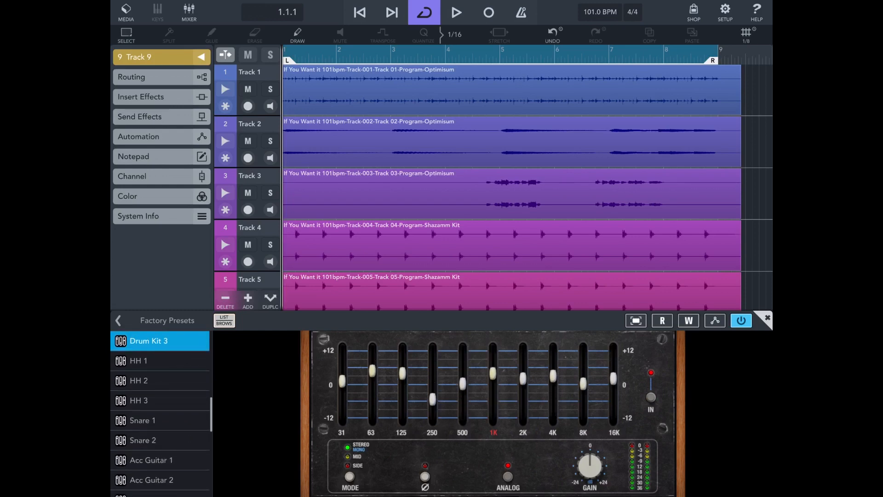
Audition Acc Guitar 2, Snare 1 and Grand Piano 1, settling on the Backing Vox preset
left_click(160, 479)
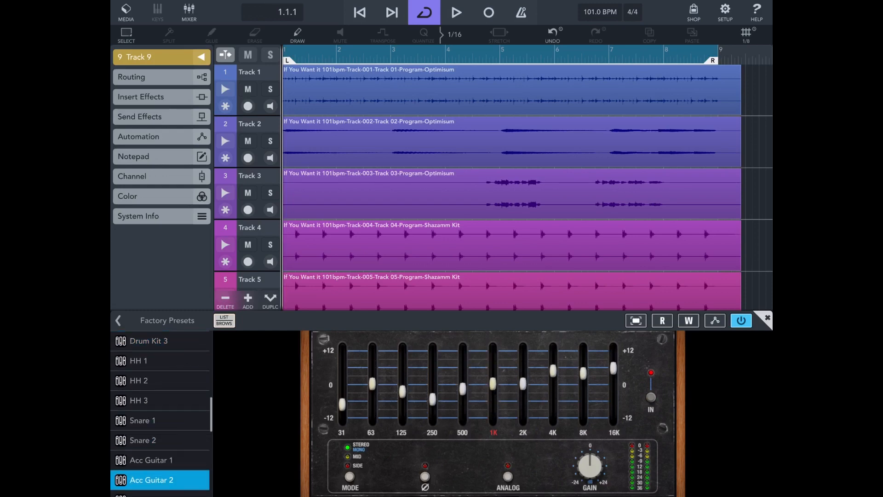
left_click(455, 12)
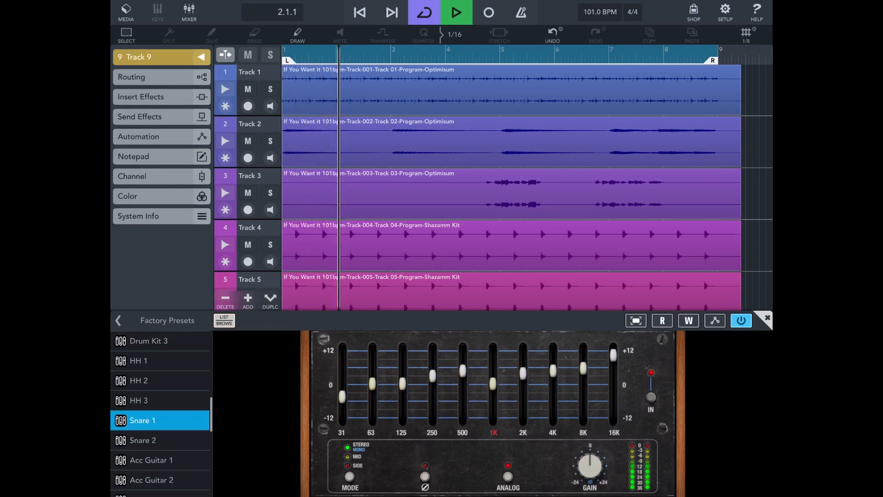
left_click(160, 380)
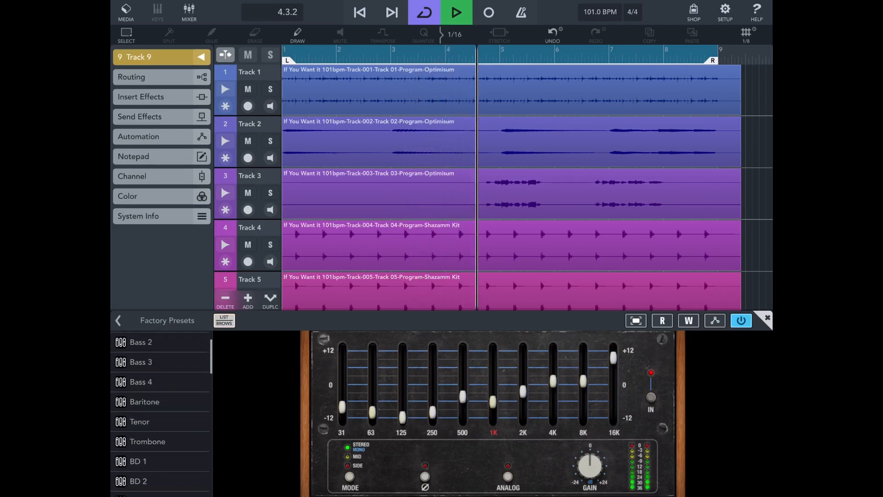
left_click(139, 382)
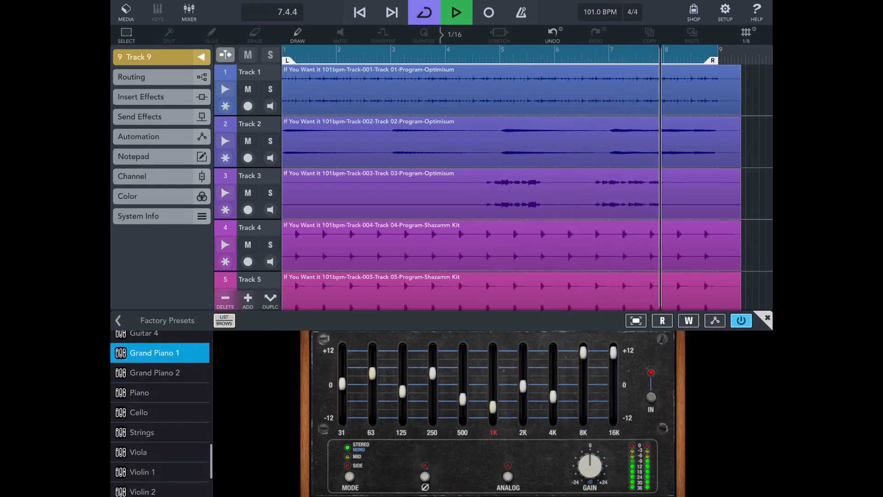
left_click(141, 432)
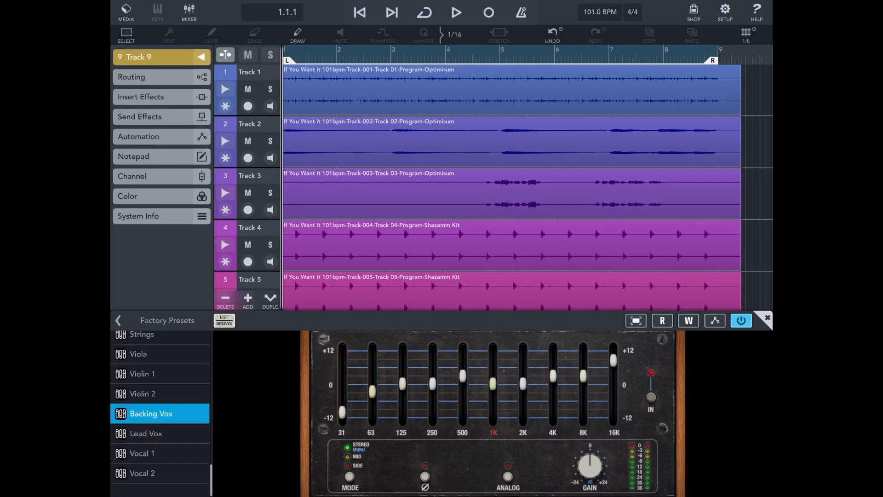
left_click(118, 320)
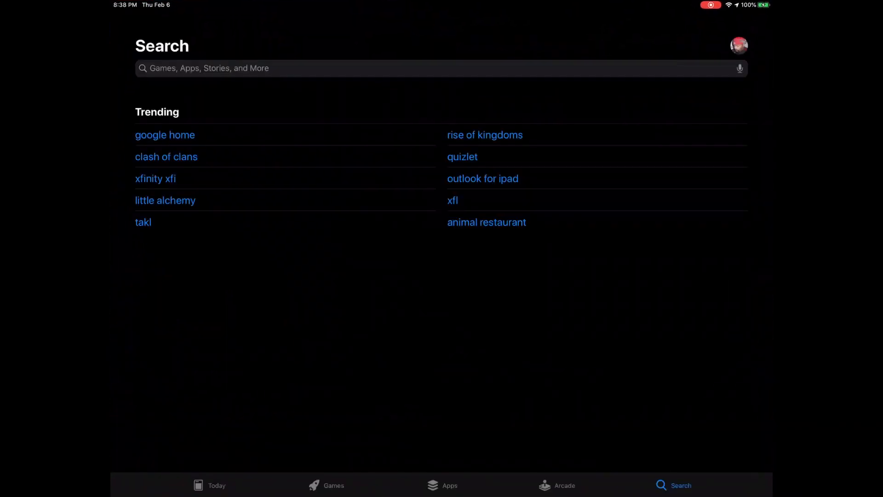
Search the App Store for 'Auv3' to list AUv3 plugin results
type("Auv3")
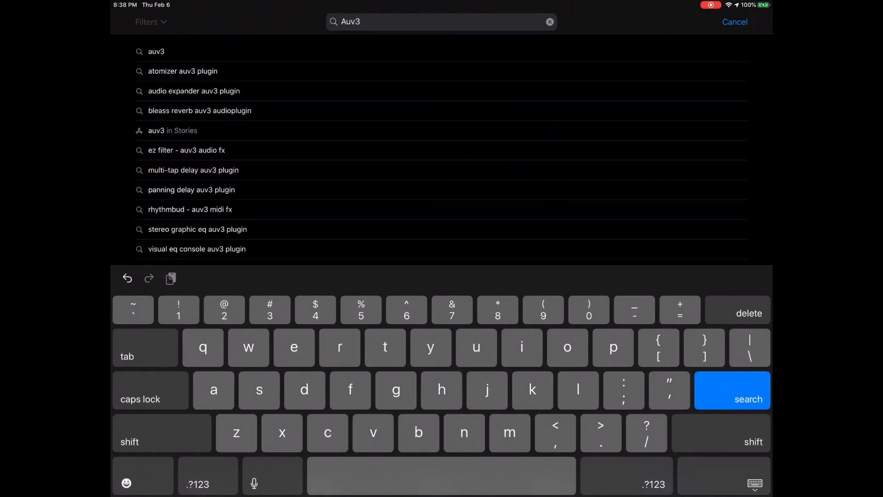
left_click(732, 398)
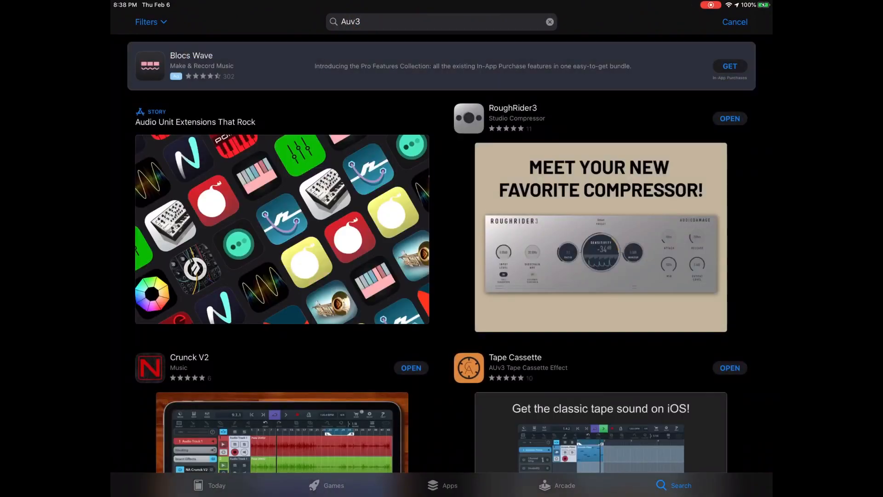
left_click(148, 21)
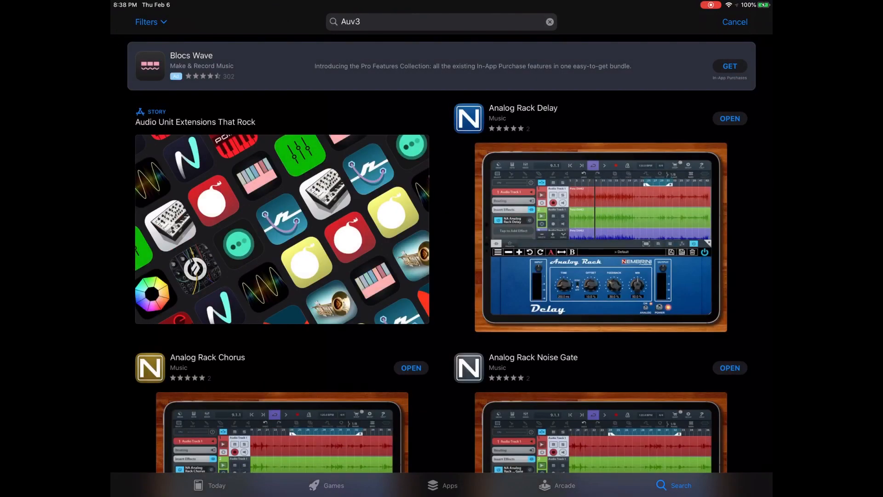
scroll("down", 3)
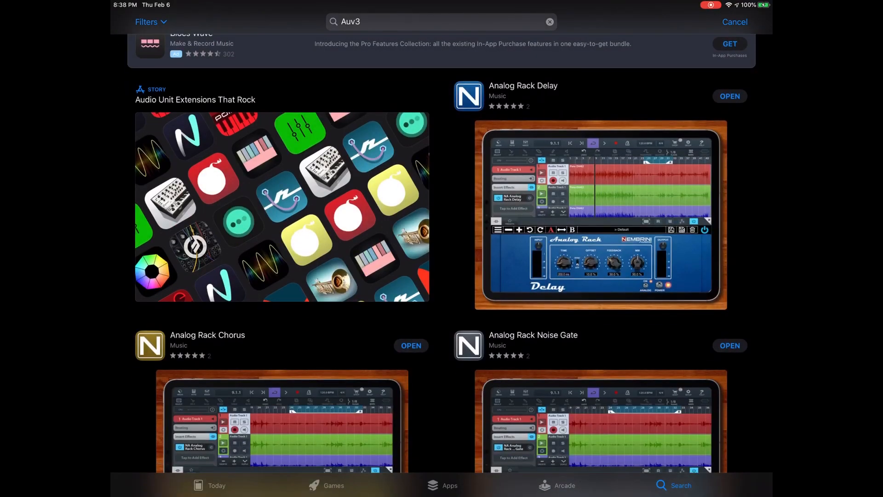
scroll("down", 3)
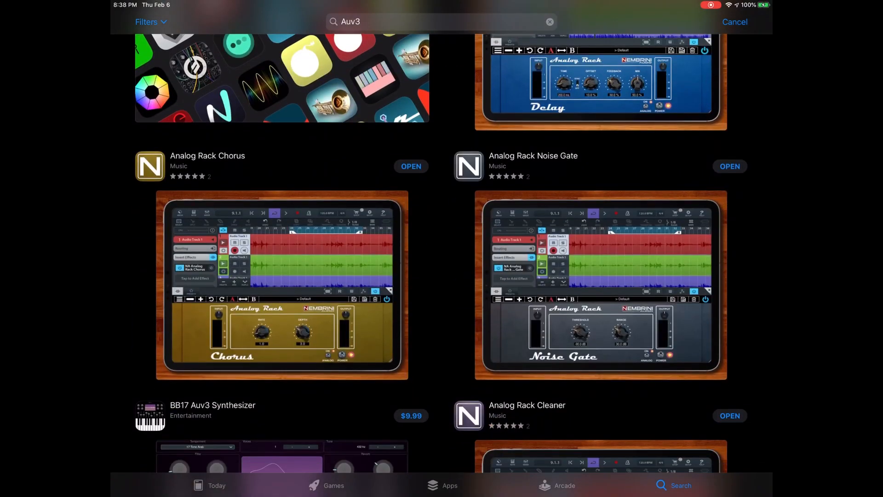
scroll("down", 3)
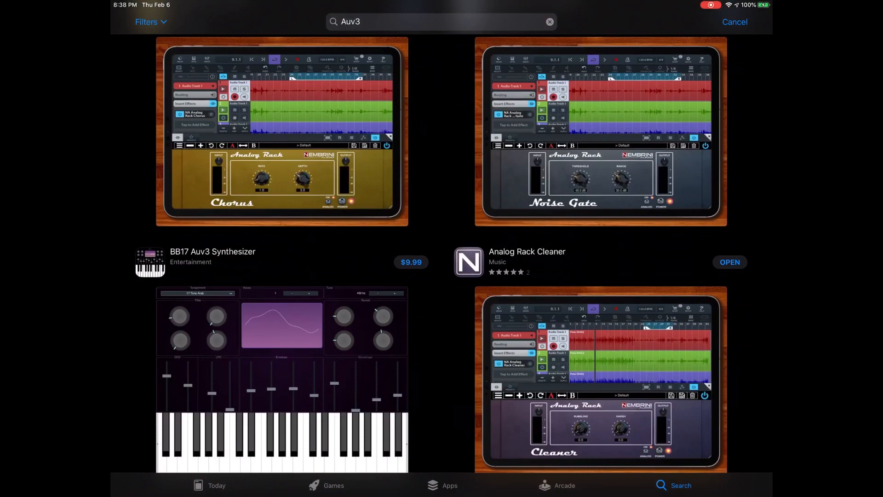
scroll("down", 3)
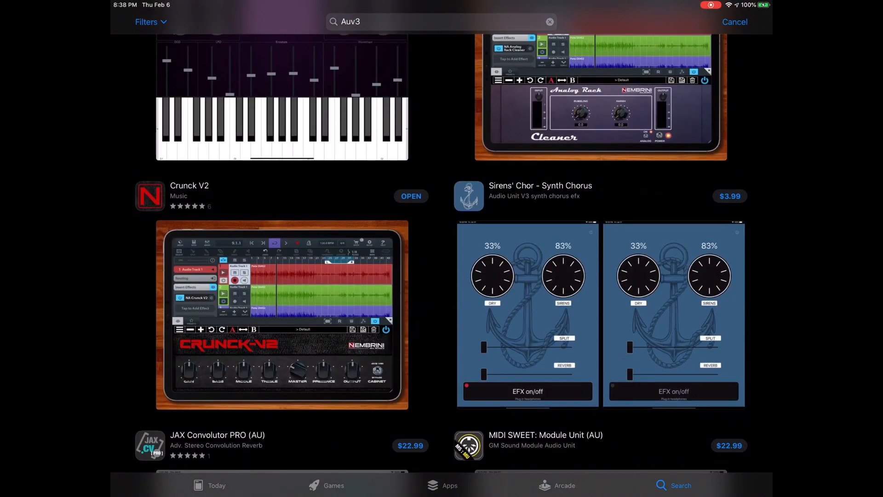
scroll("down", 3)
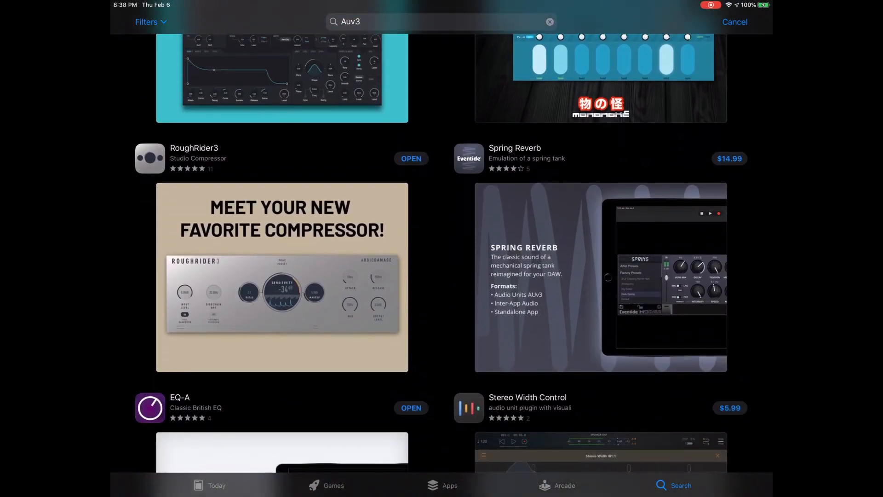
left_click(194, 147)
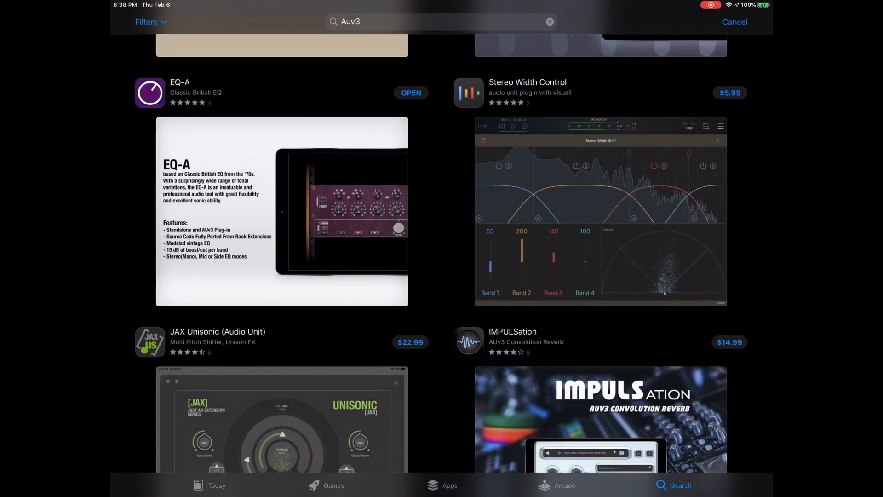
scroll("down", 3)
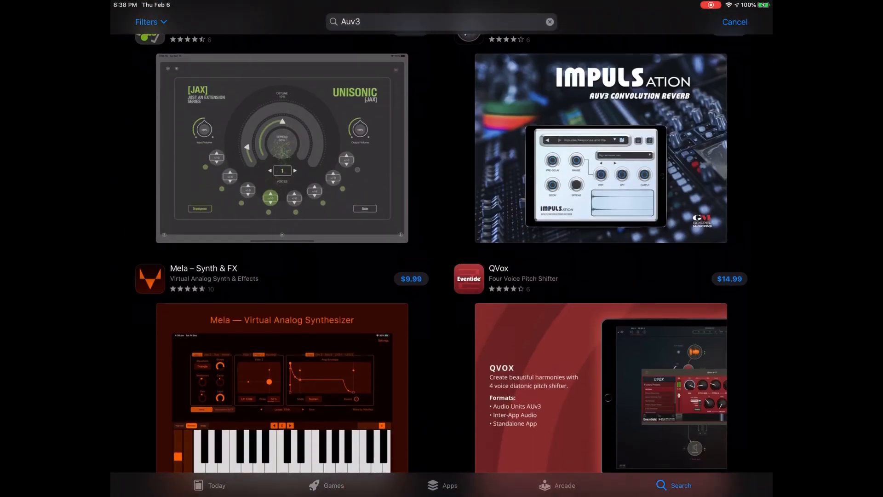
scroll("down", 3)
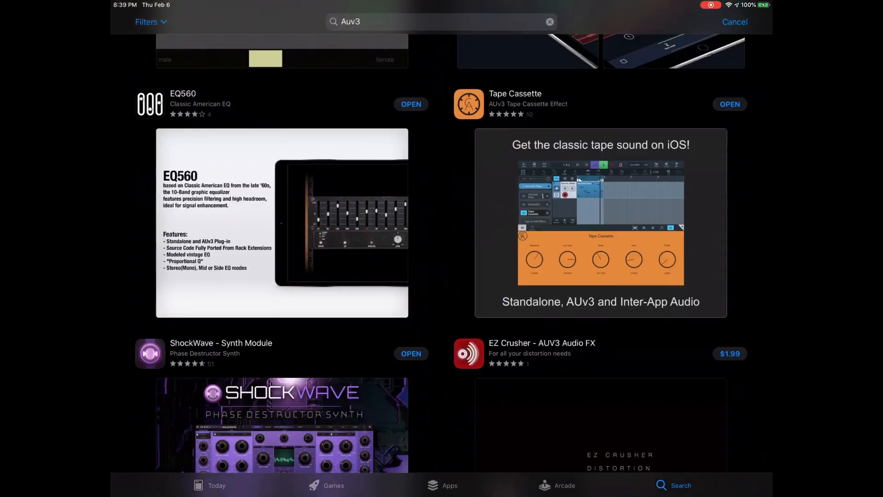
scroll("down", 3)
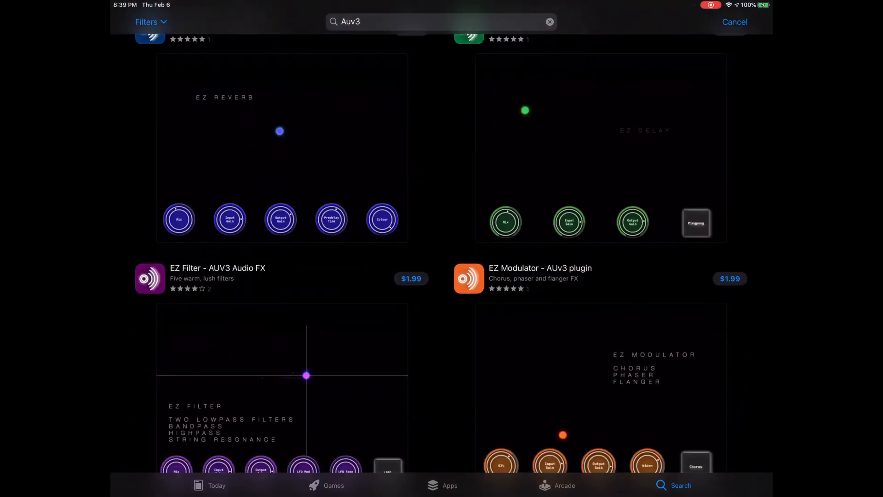
scroll("down", 3)
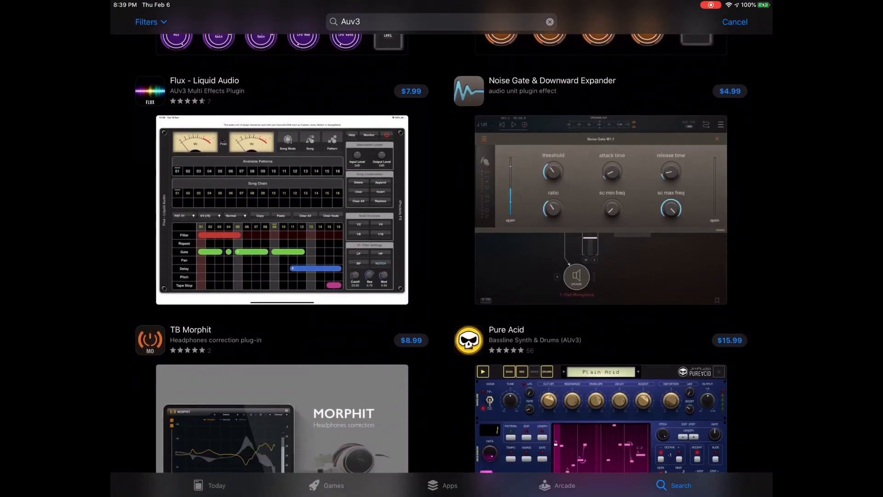
scroll("down", 3)
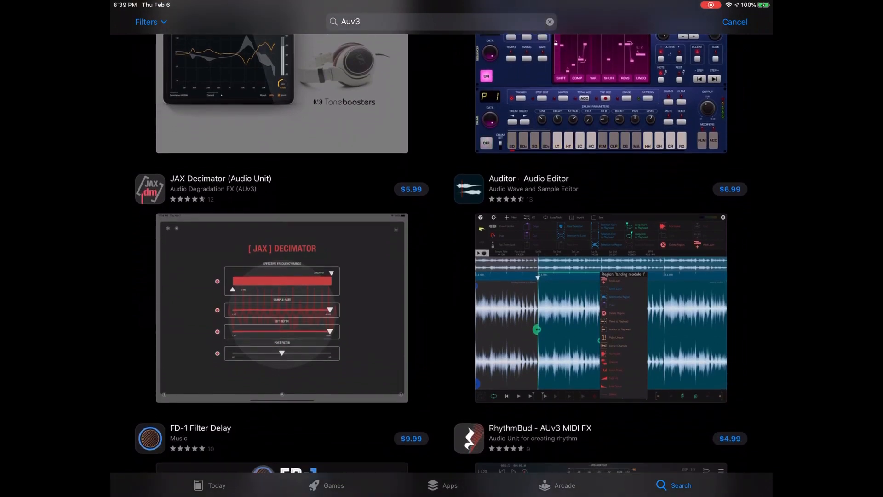
scroll("down", 3)
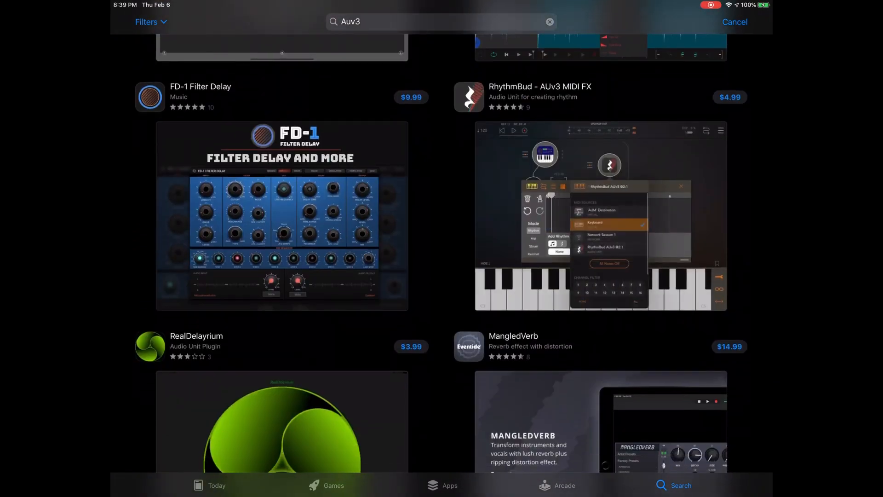
scroll("down", 3)
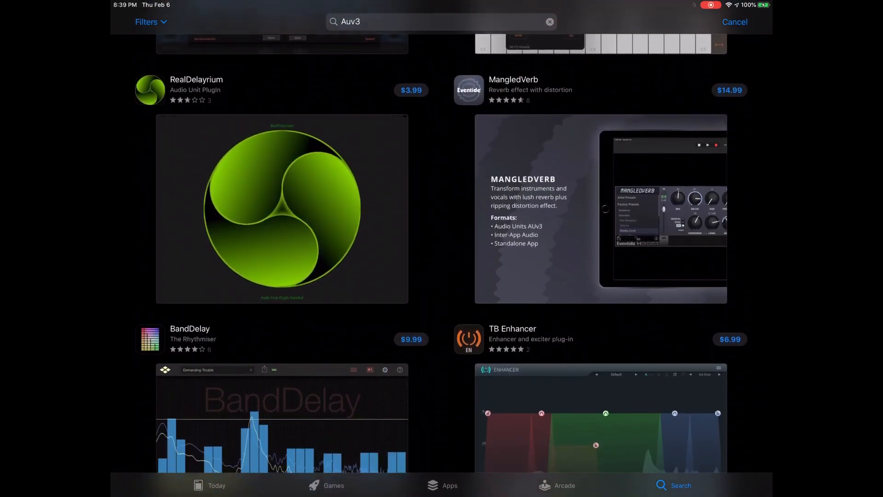
scroll("down", 3)
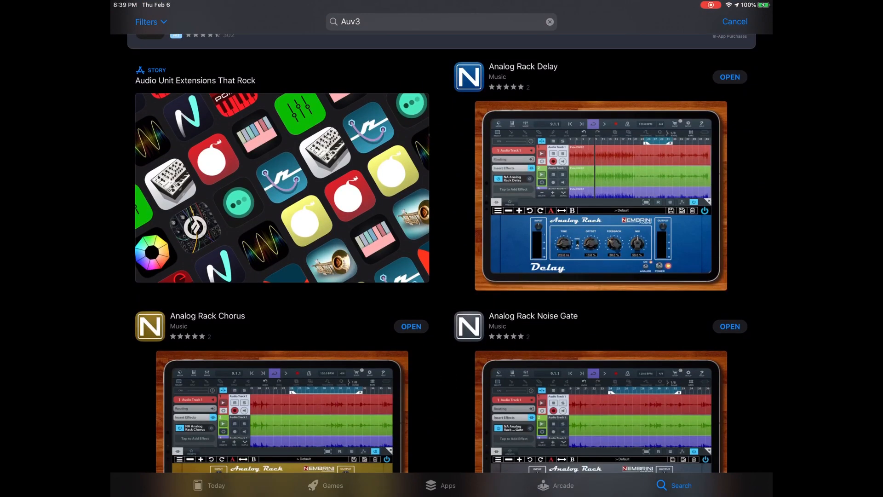
scroll("down", 3)
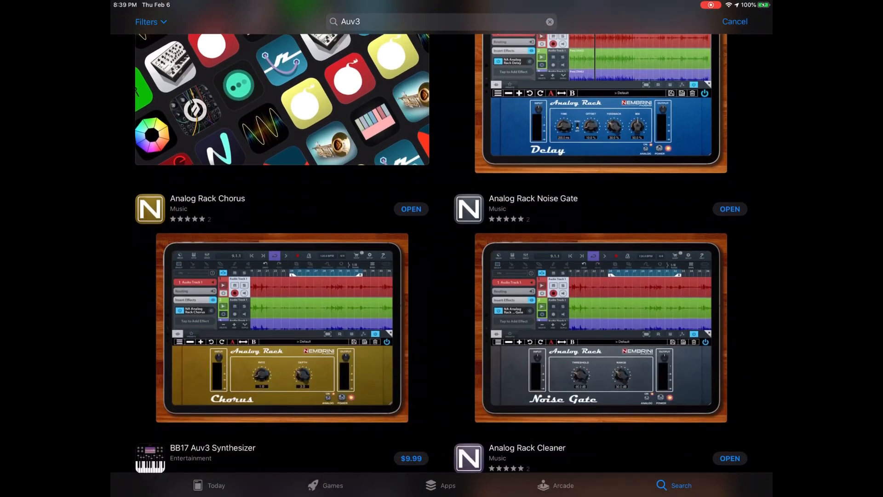
scroll("down", 3)
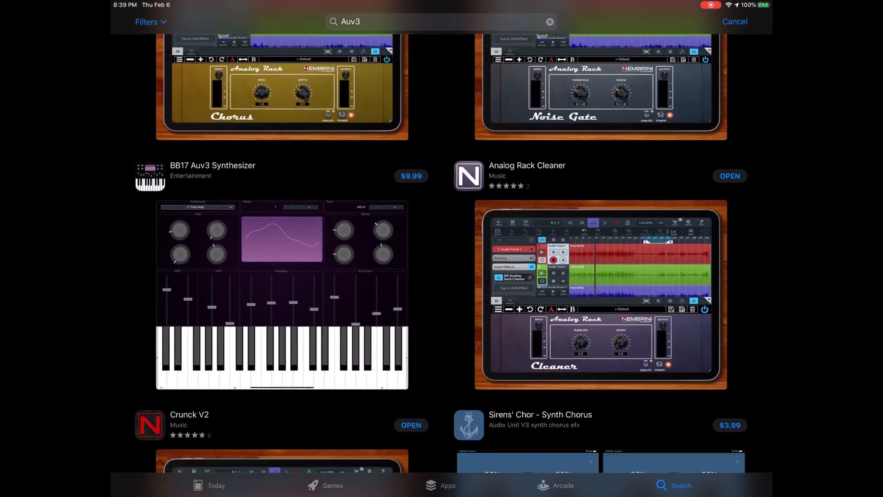
scroll("down", 3)
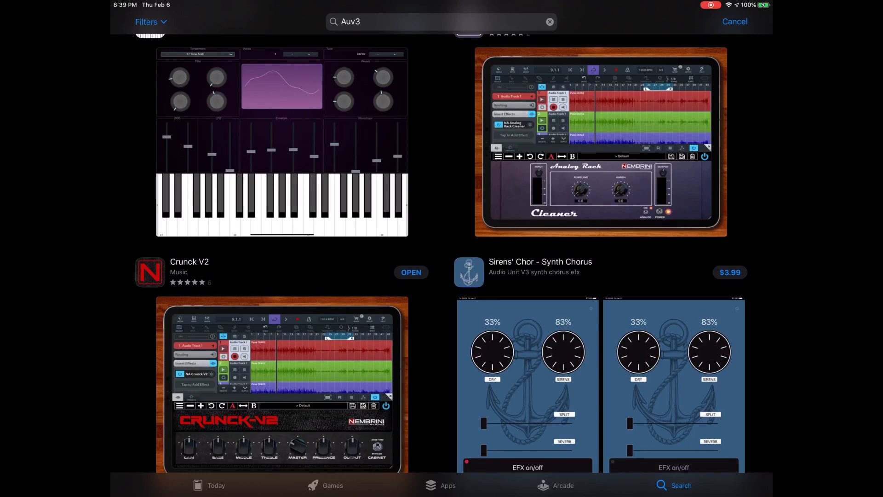
scroll("down", 3)
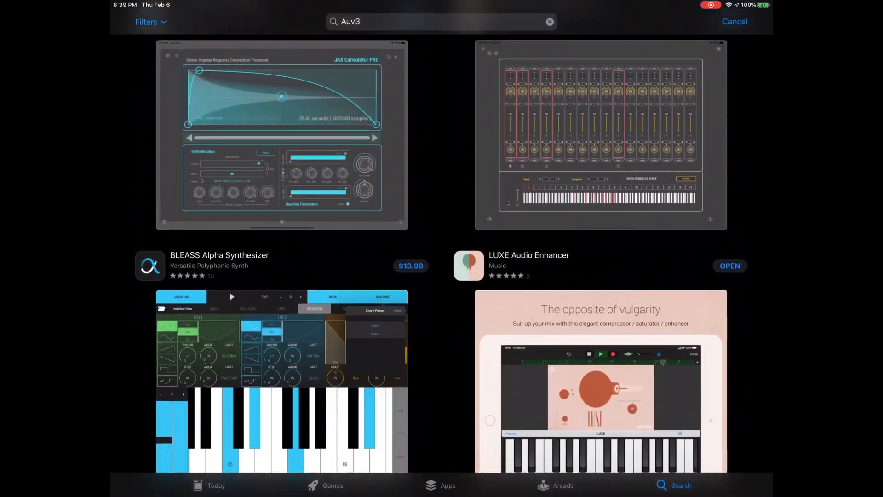